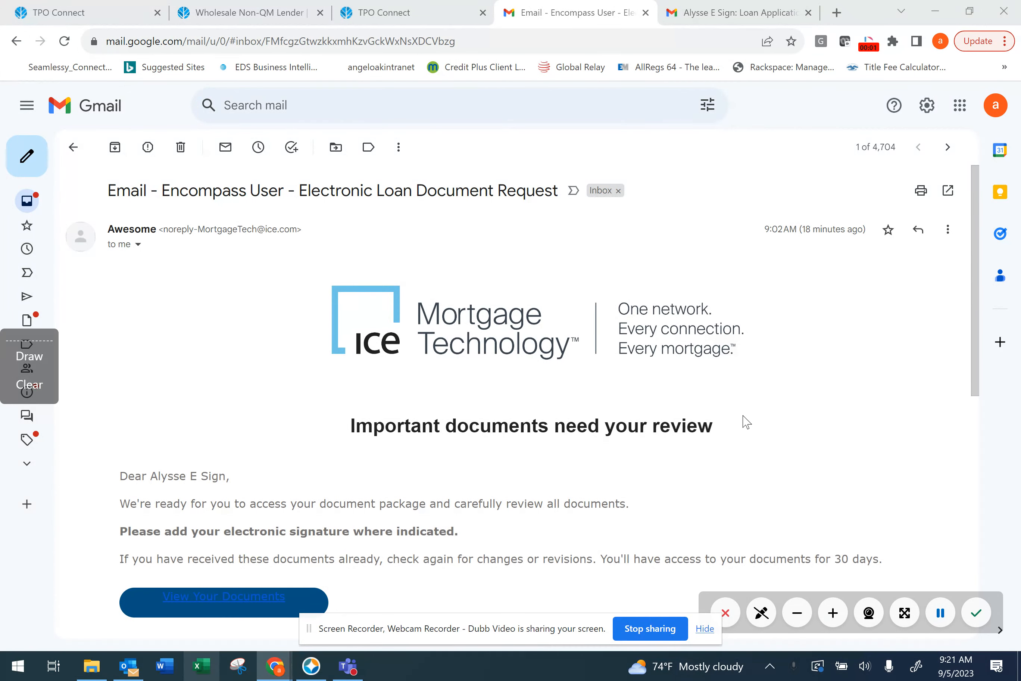
pyautogui.moveTo(808, 368)
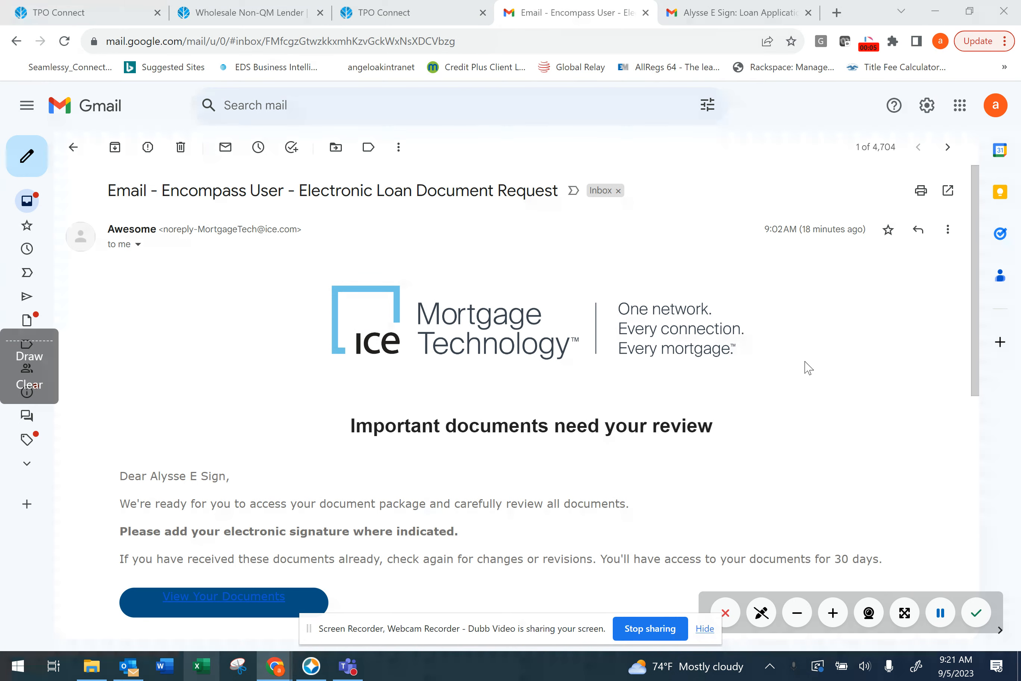
pyautogui.moveTo(879, 363)
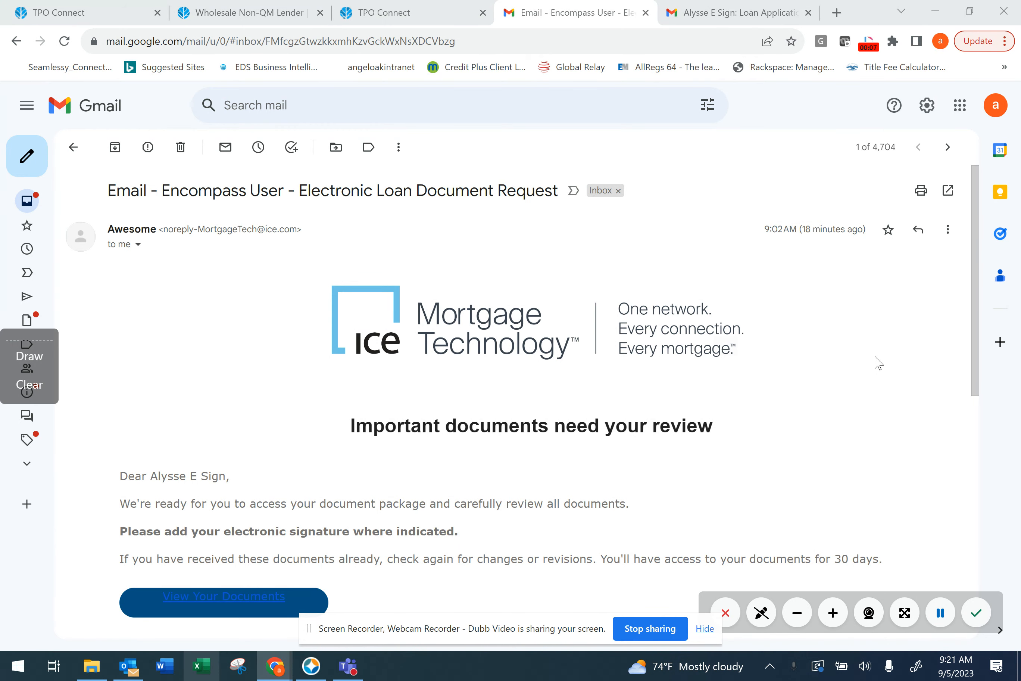
pyautogui.moveTo(812, 359)
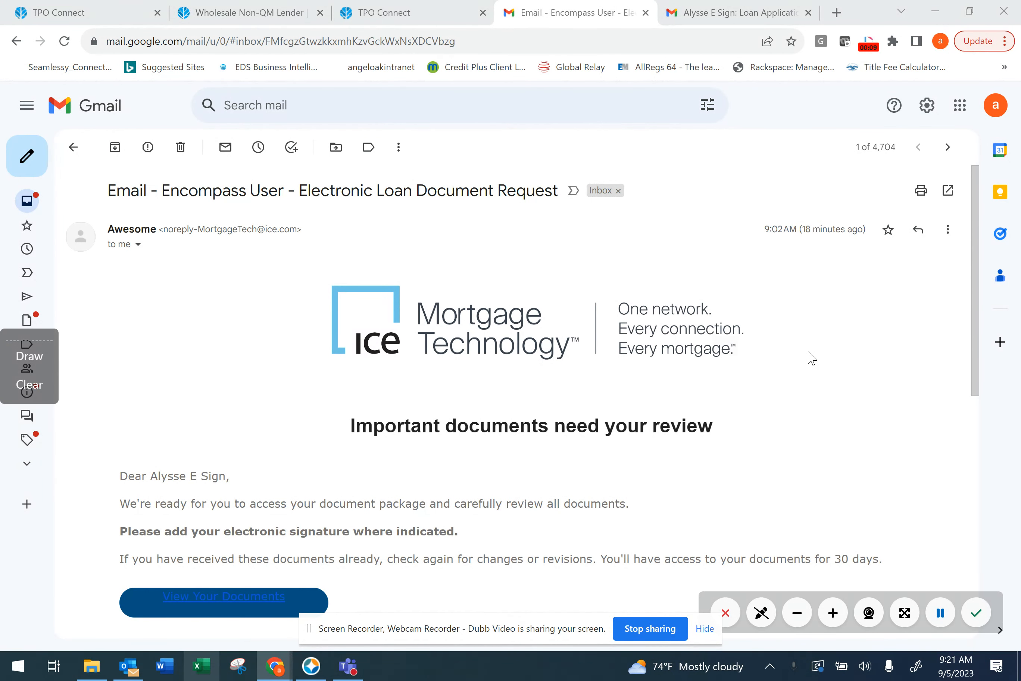
pyautogui.moveTo(199, 553)
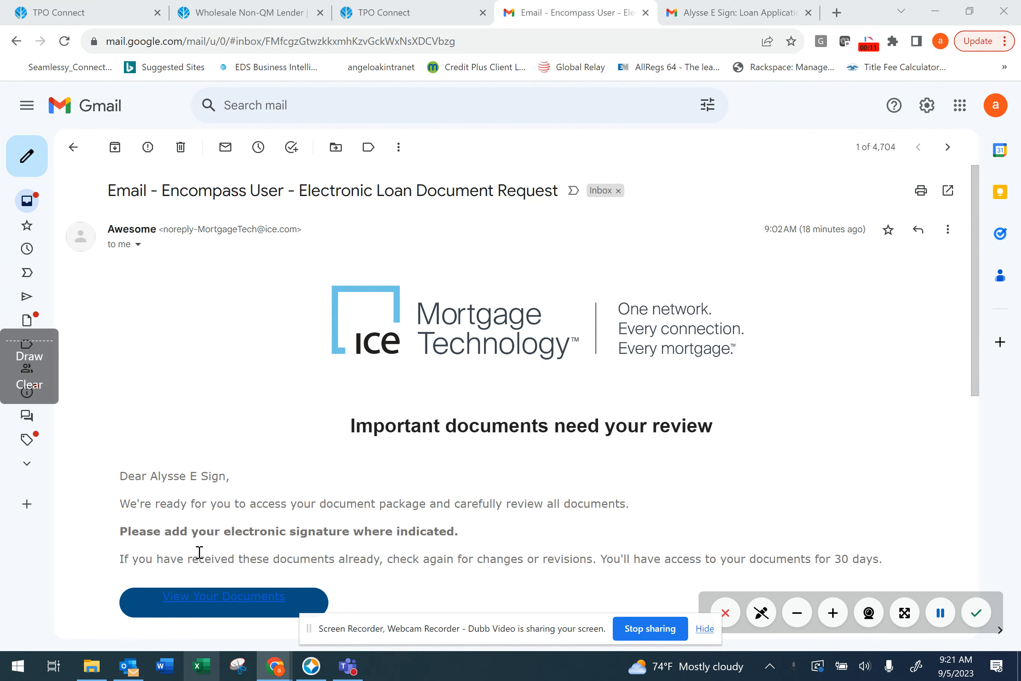
pyautogui.moveTo(232, 602)
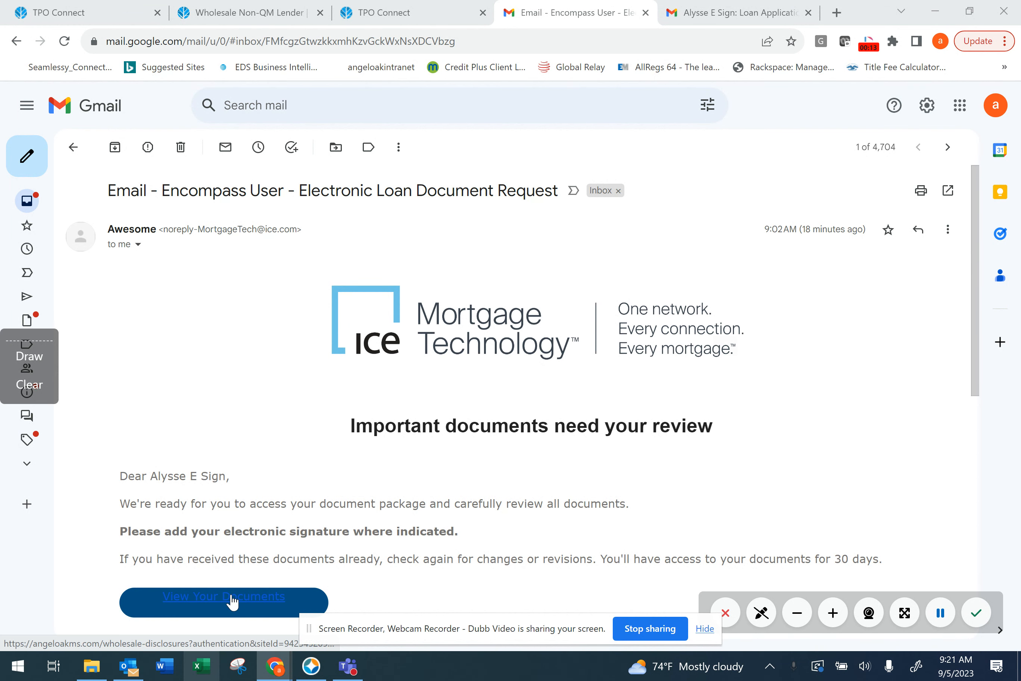
# Follow the email's View Your Documents link and request the authentication code by text.
pyautogui.click(223, 602)
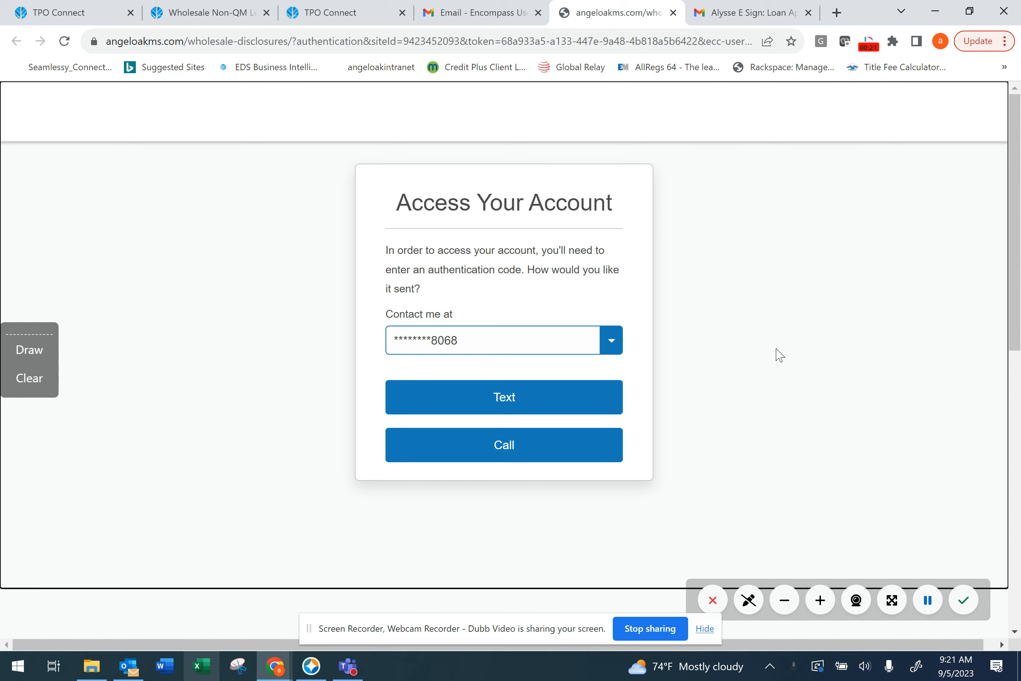
pyautogui.moveTo(618, 267)
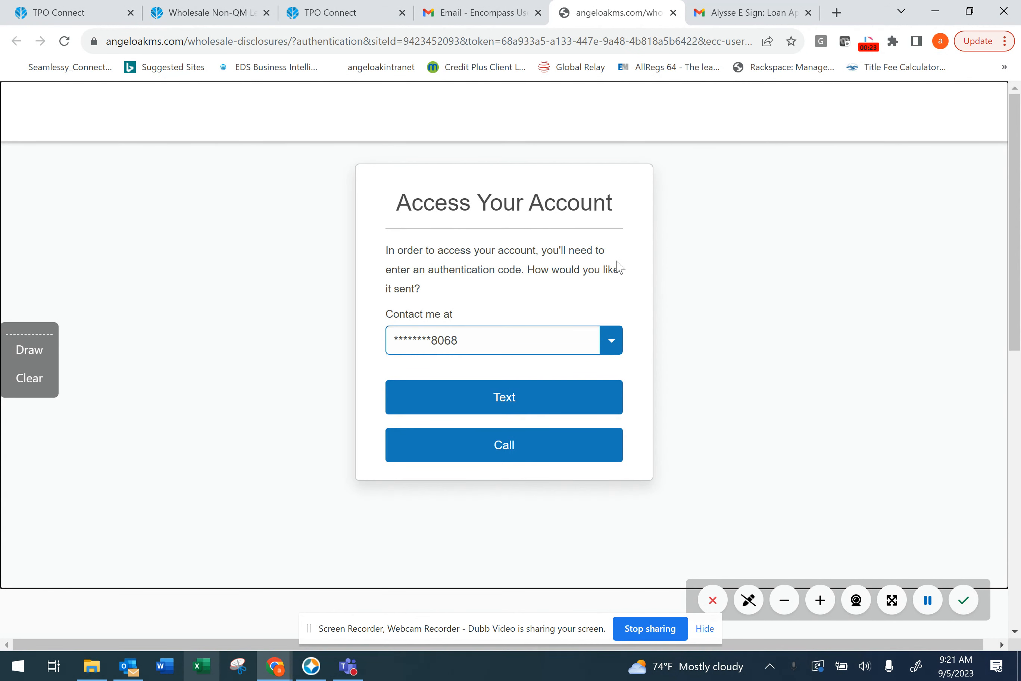
pyautogui.moveTo(630, 325)
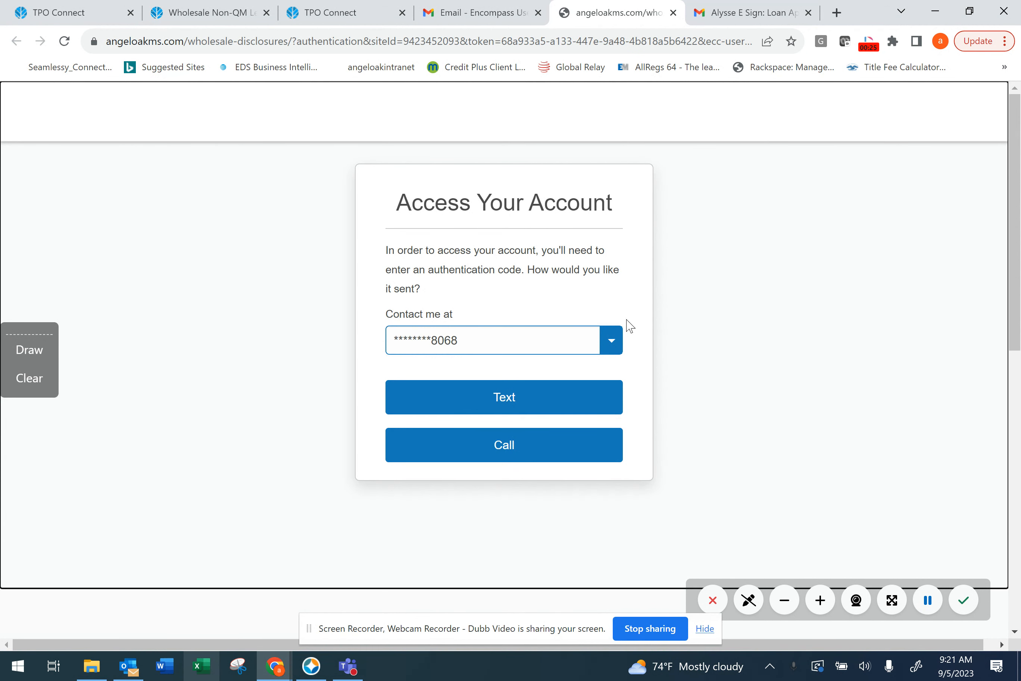
pyautogui.moveTo(538, 360)
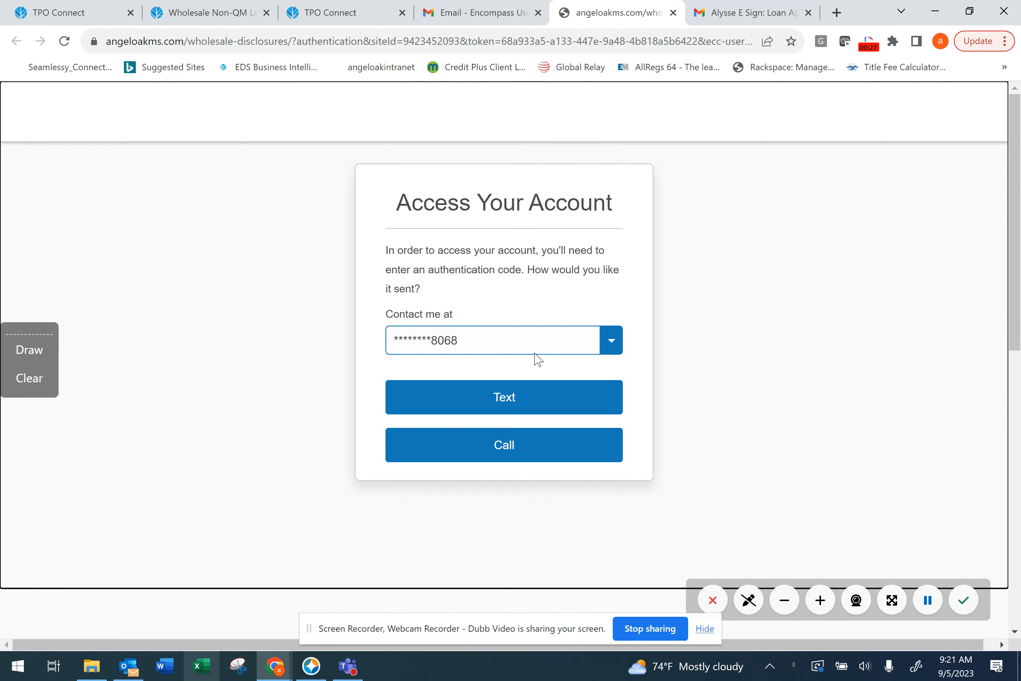
pyautogui.moveTo(546, 398)
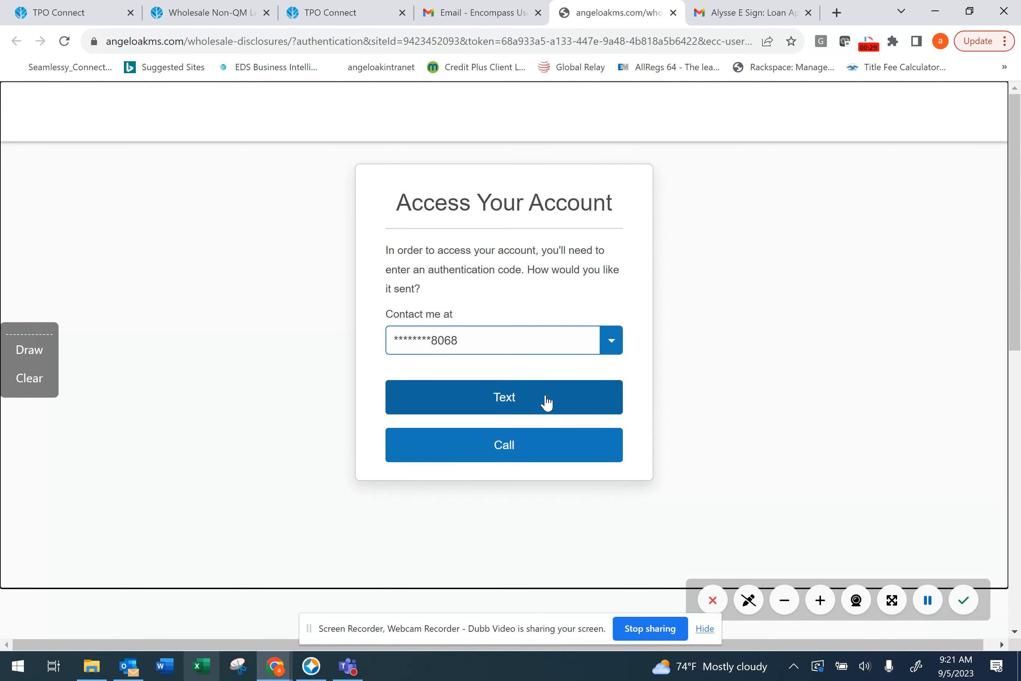
pyautogui.click(503, 397)
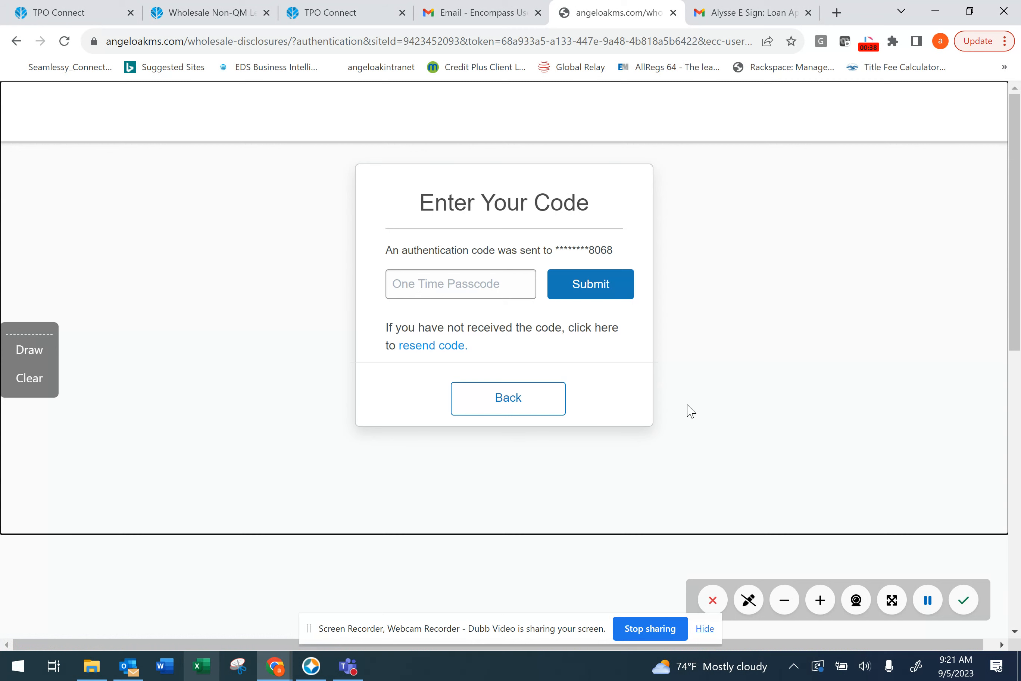
pyautogui.click(460, 283)
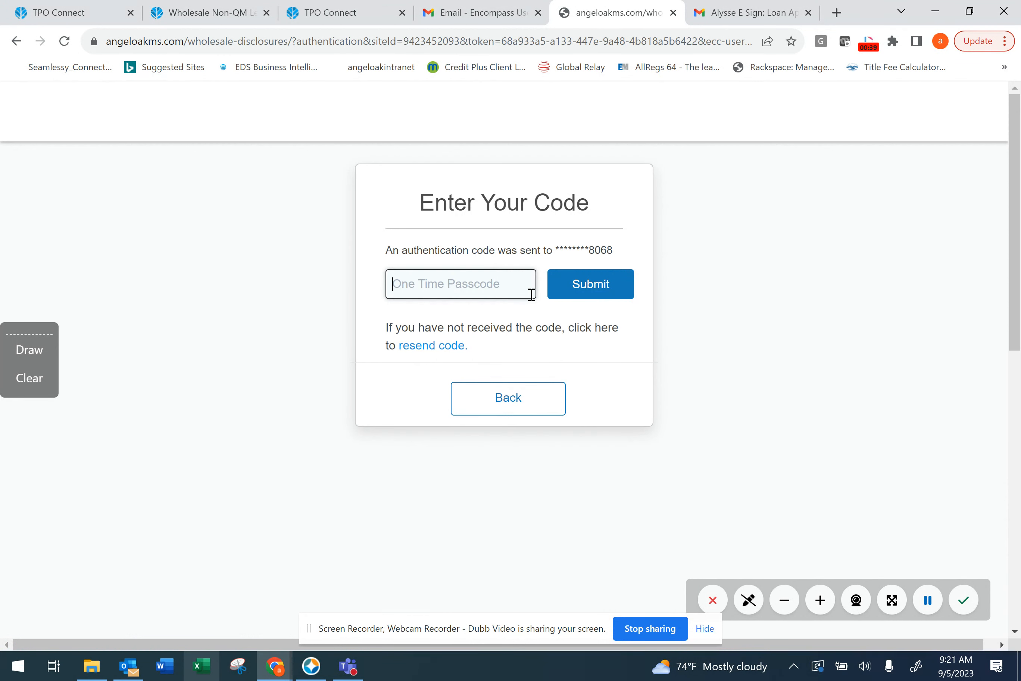
pyautogui.moveTo(631, 254)
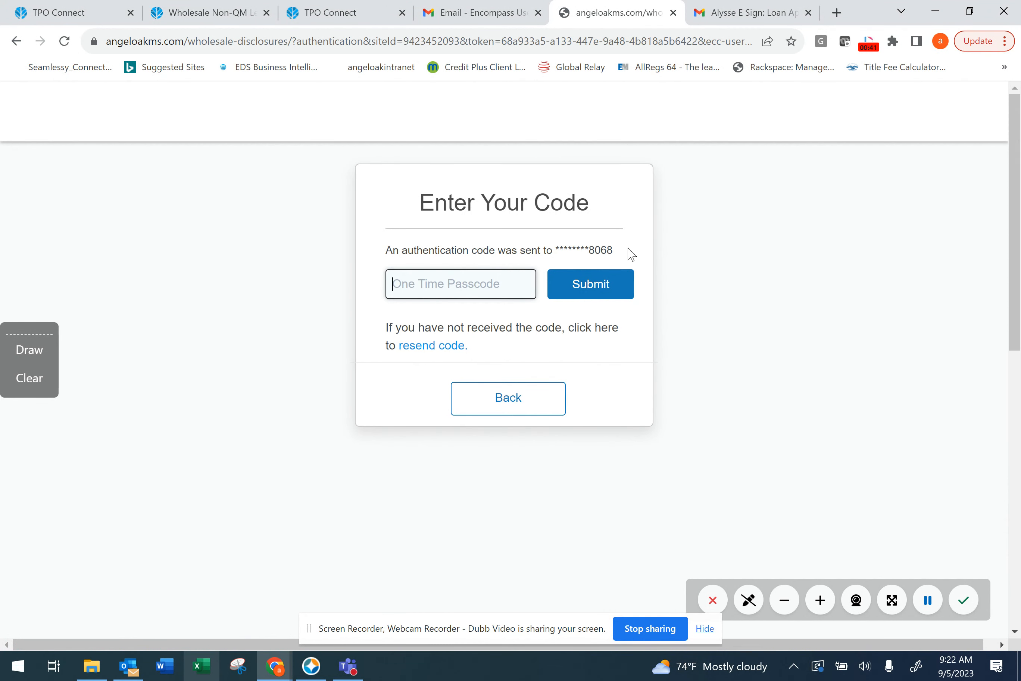
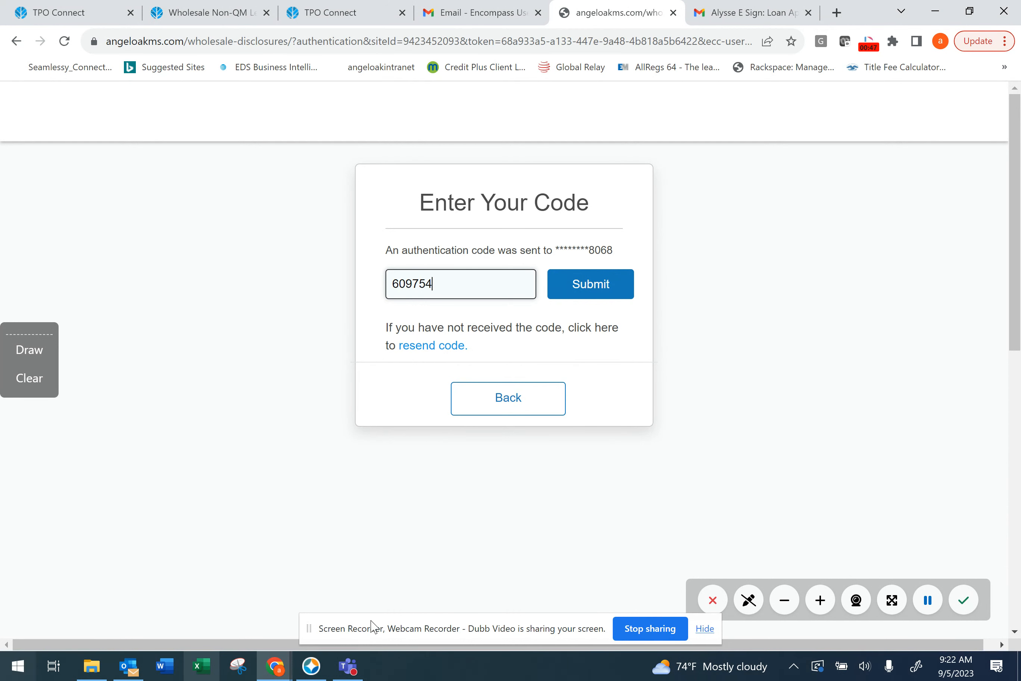
pyautogui.click(590, 285)
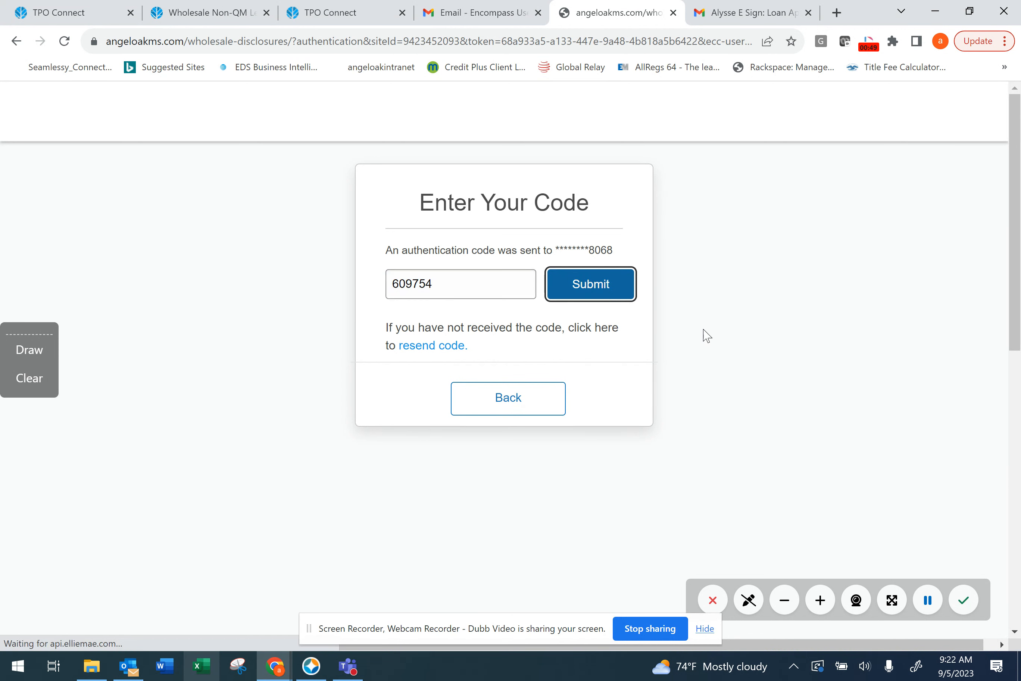
pyautogui.click(589, 283)
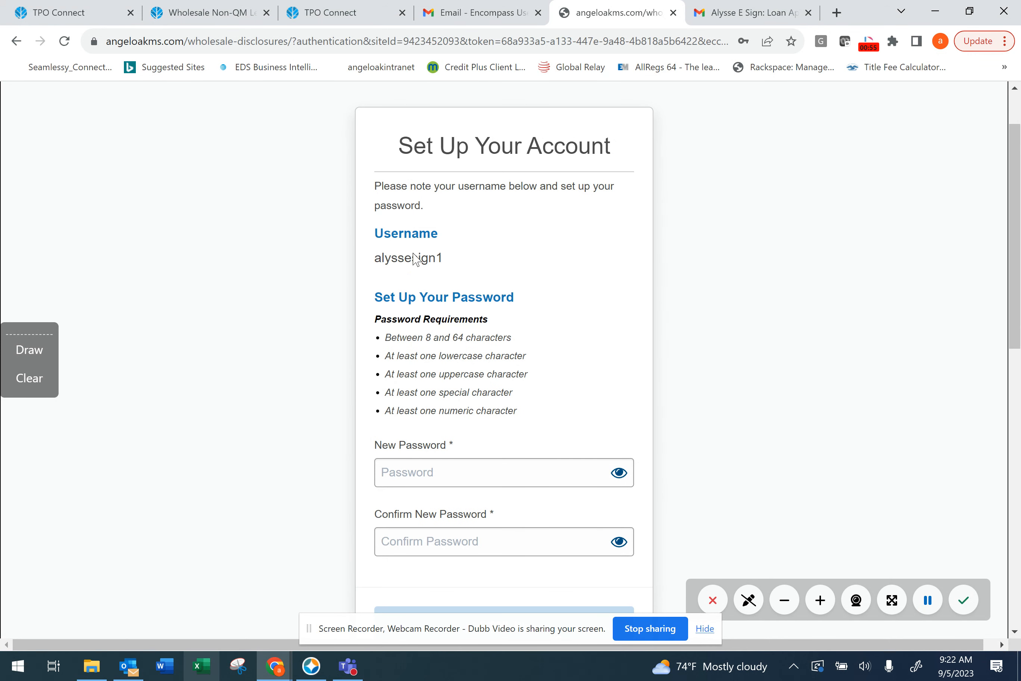
pyautogui.moveTo(487, 341)
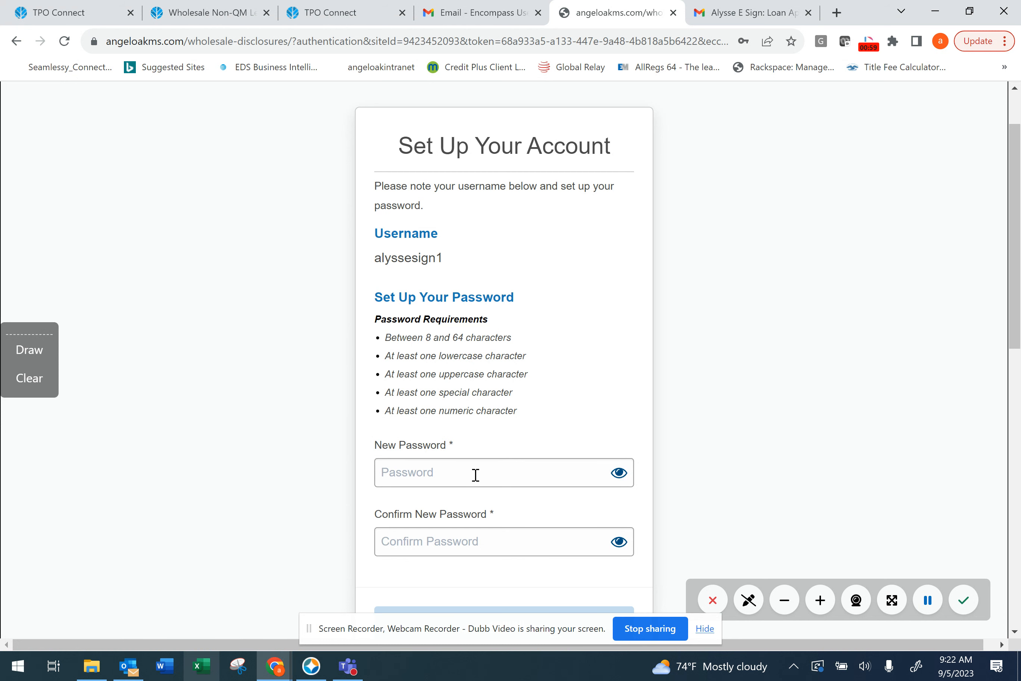
# Set the new account password and dismiss Chrome's Update password popup.
pyautogui.click(456, 473)
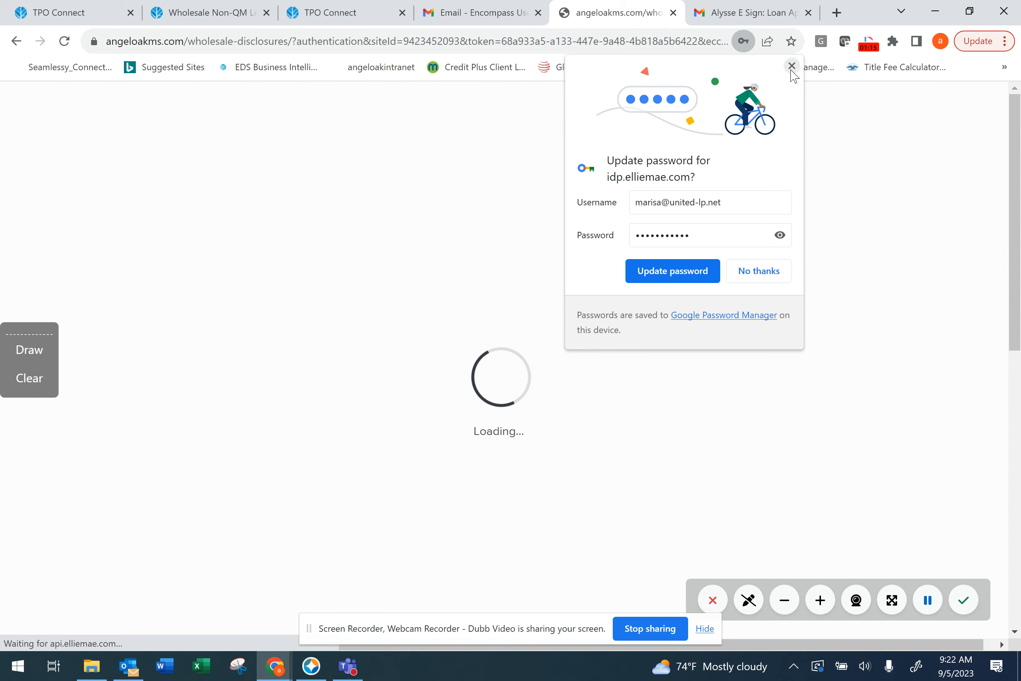
pyautogui.click(792, 66)
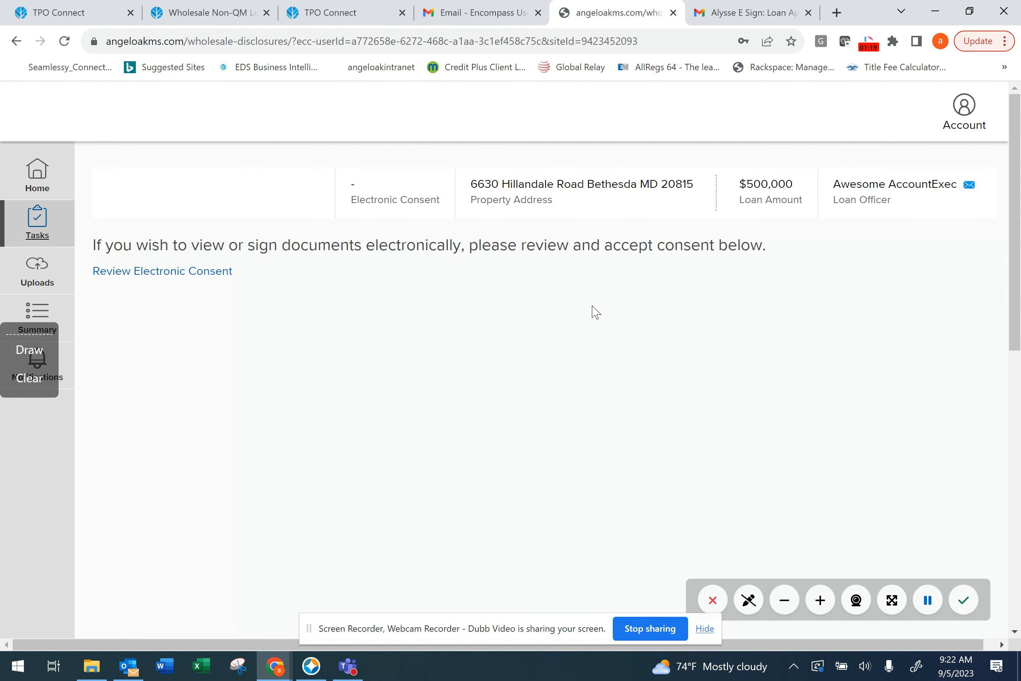
pyautogui.moveTo(329, 289)
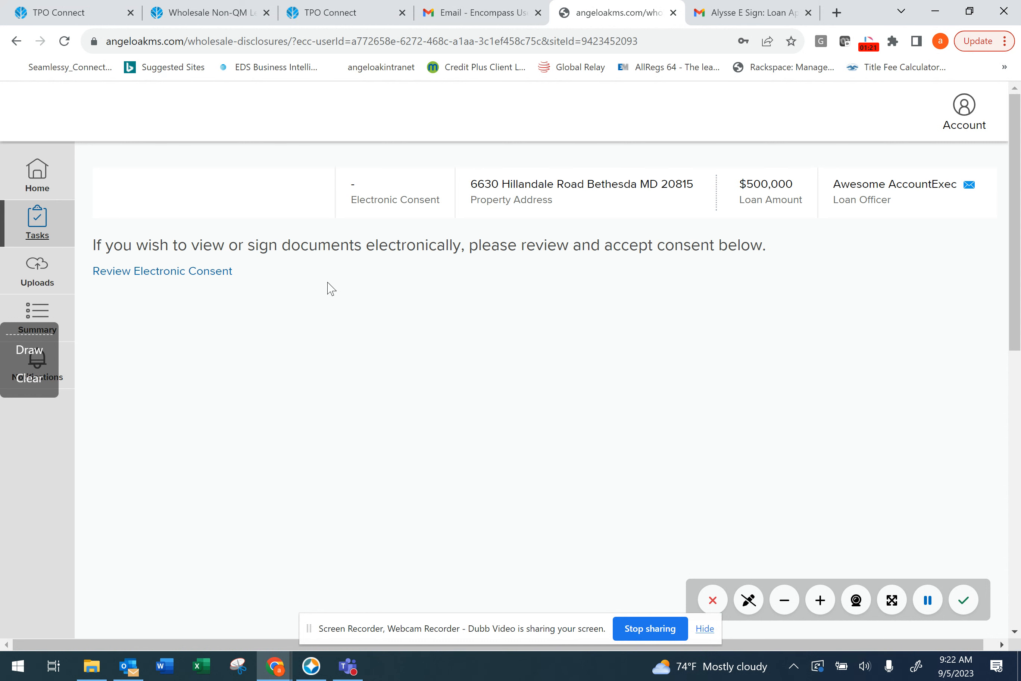
pyautogui.moveTo(308, 279)
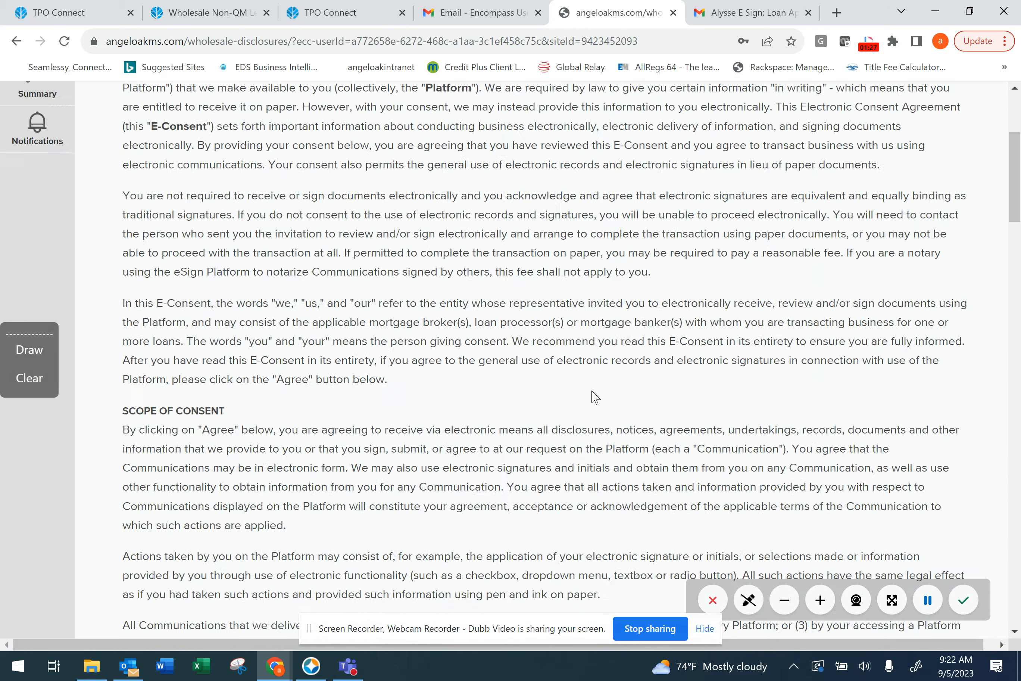
# Agree to the electronic consent terms after reaching the bottom of the agreement.
pyautogui.scroll(-3)
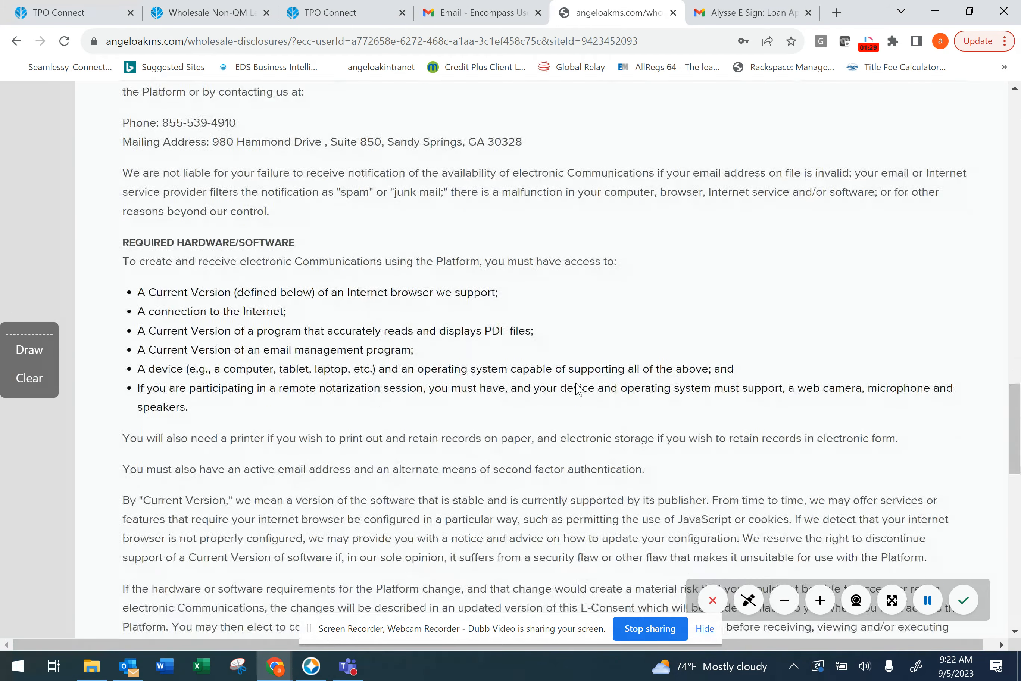
pyautogui.scroll(-3)
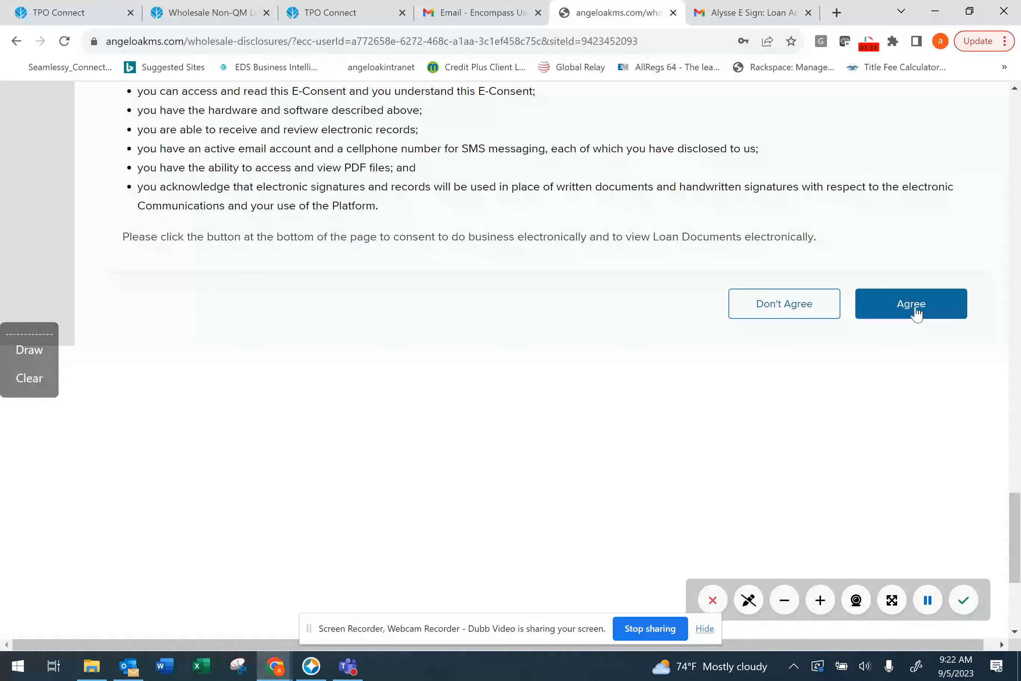
pyautogui.click(910, 304)
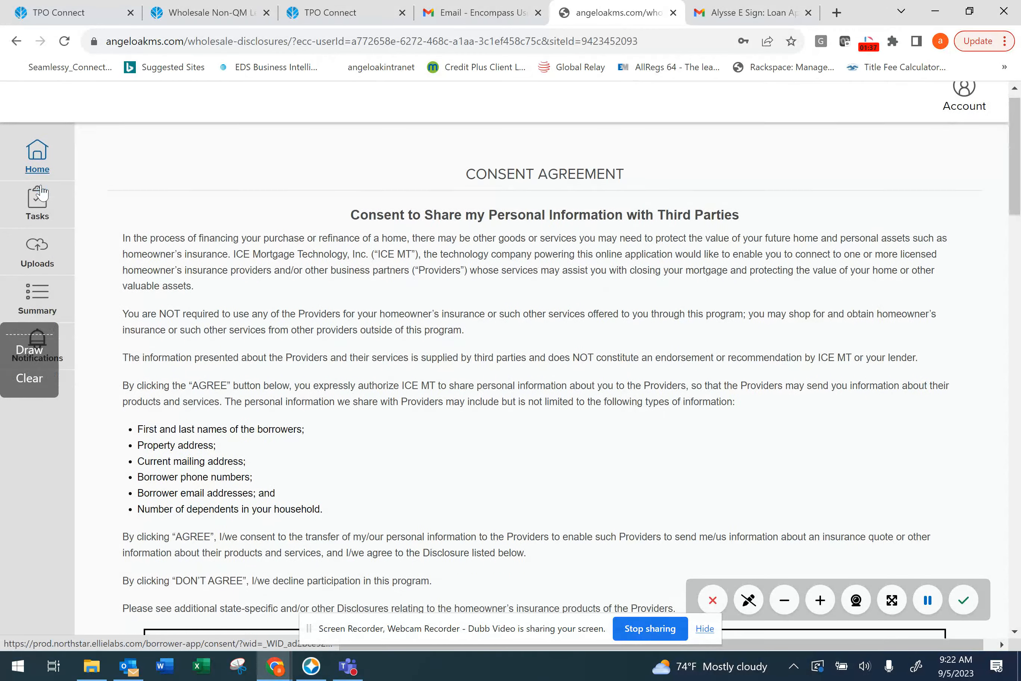
# Return to the portal home page showing the submitted loan, then switch back to Gmail.
pyautogui.scroll(-3)
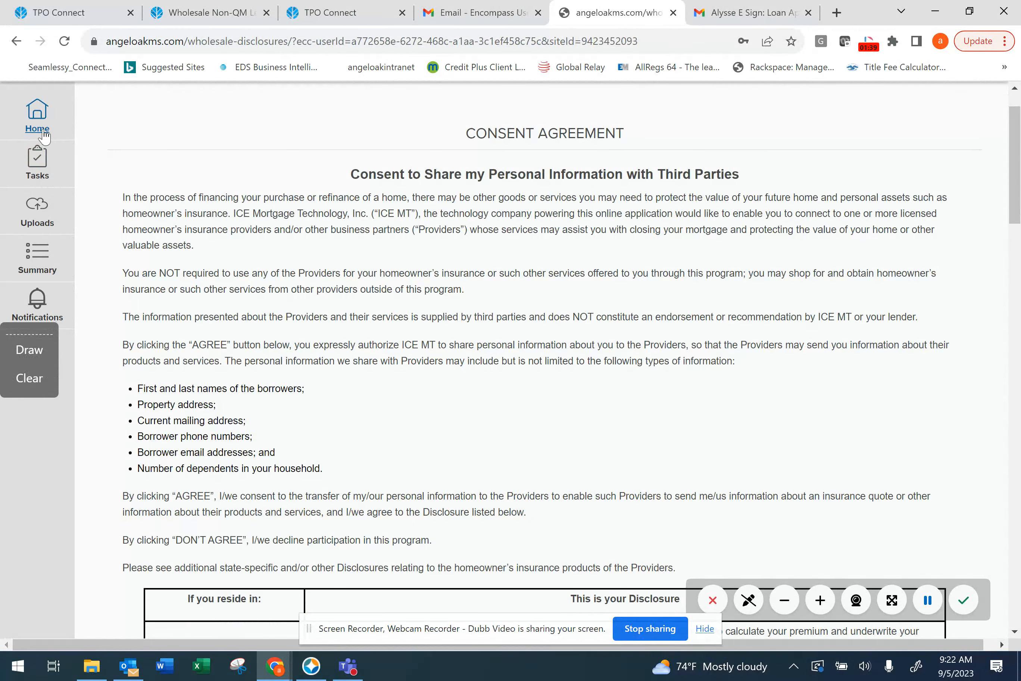
pyautogui.click(38, 118)
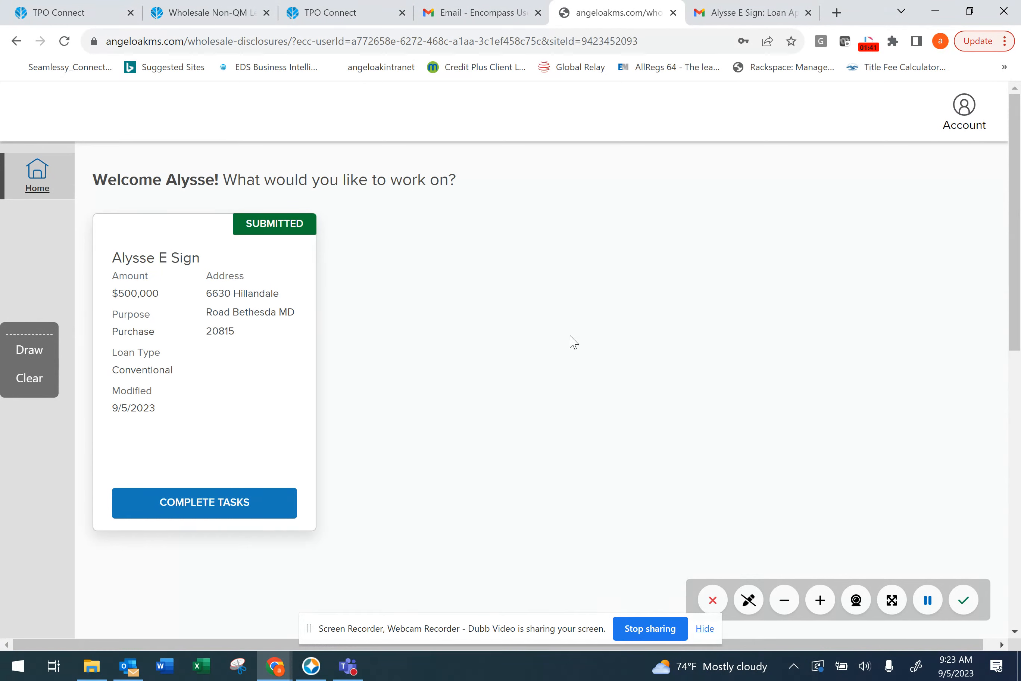
pyautogui.click(749, 13)
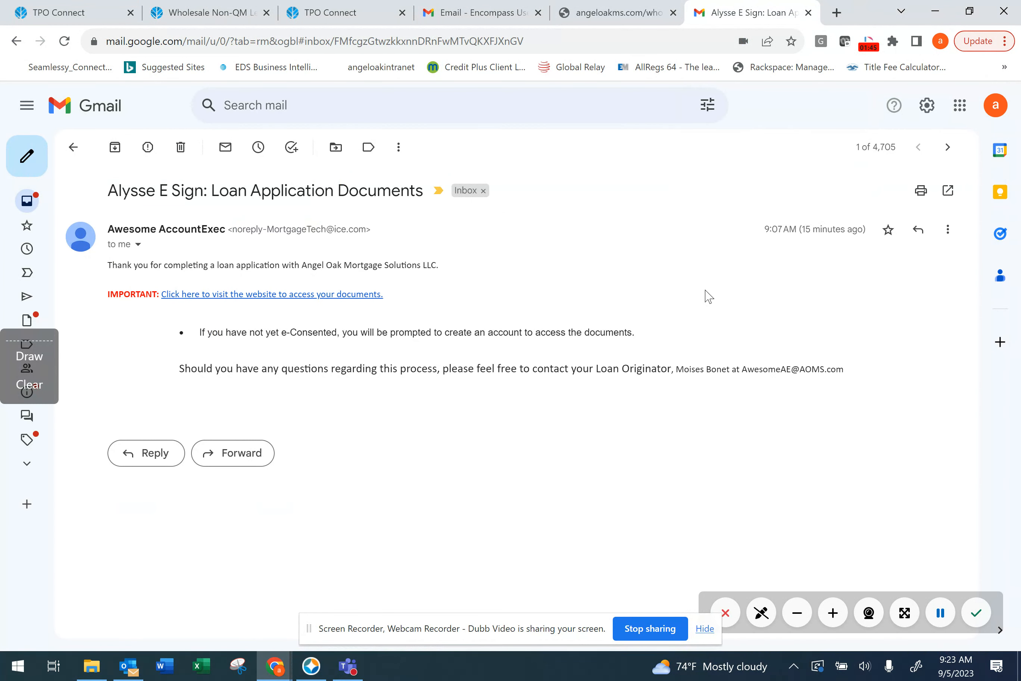
pyautogui.moveTo(662, 326)
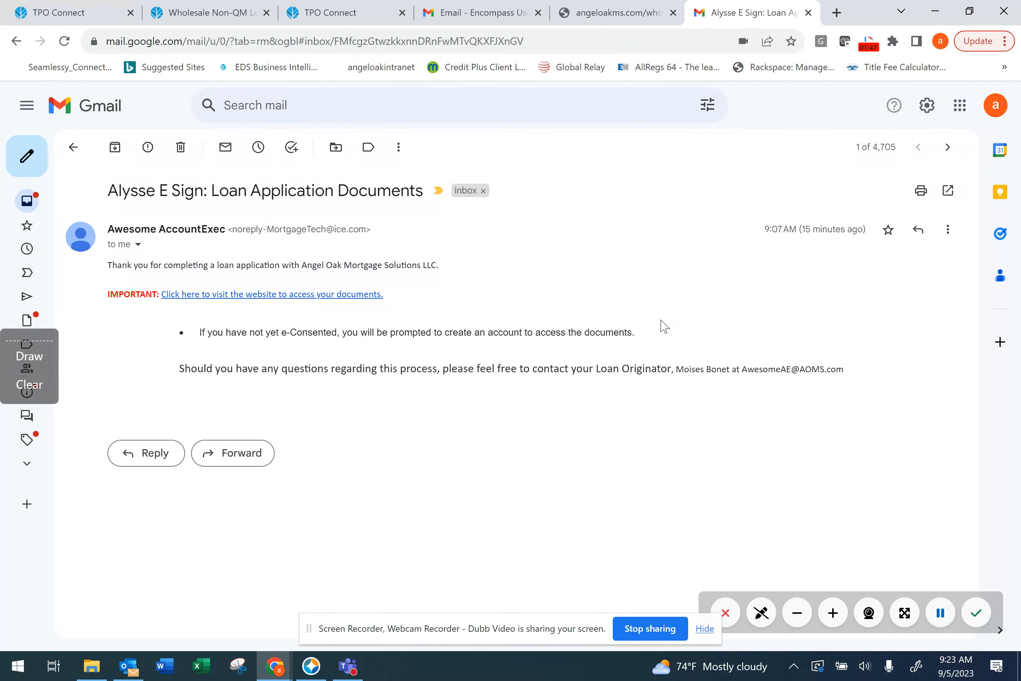
pyautogui.moveTo(256, 303)
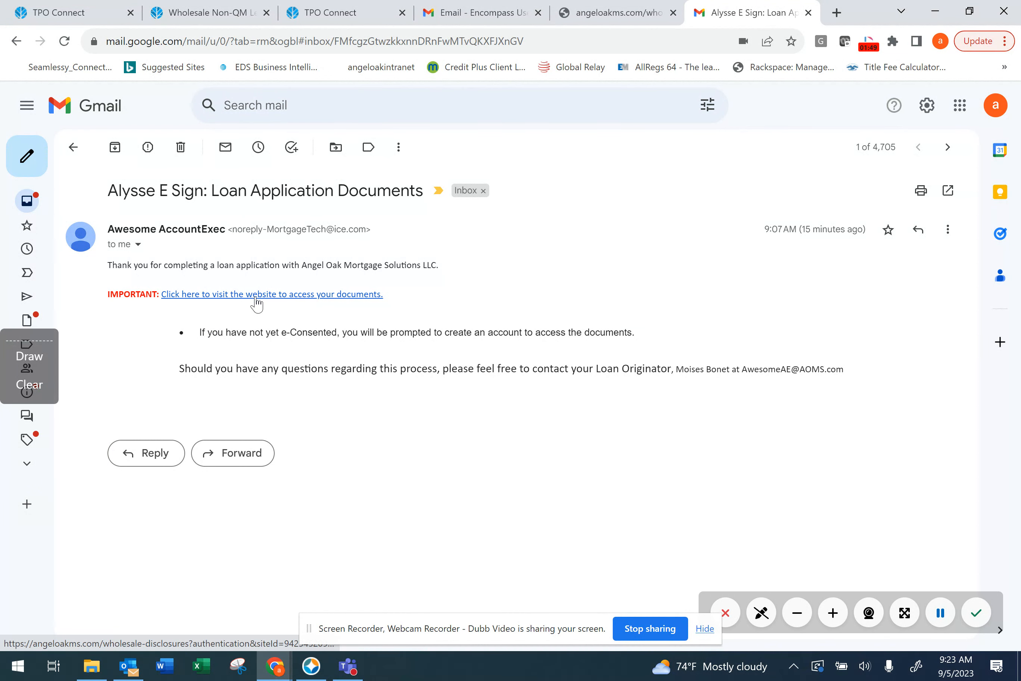
# Follow the email link to the website for accessing the loan documents.
pyautogui.click(272, 294)
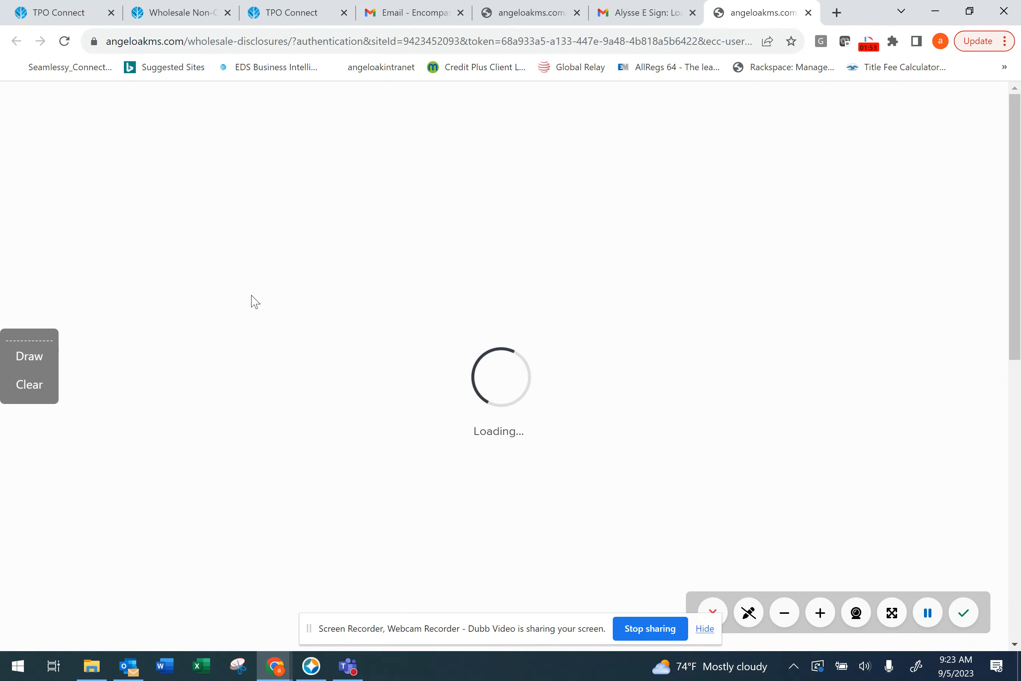
pyautogui.moveTo(615, 218)
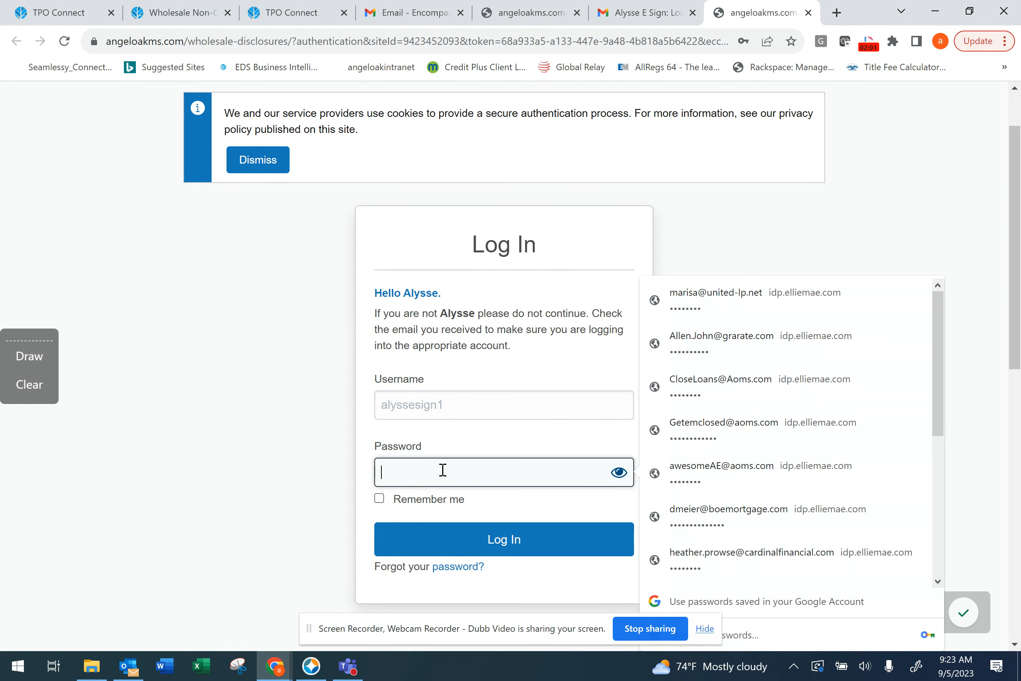
# Log in with the account password to reach the loan's document tasks.
pyautogui.write('••••••')
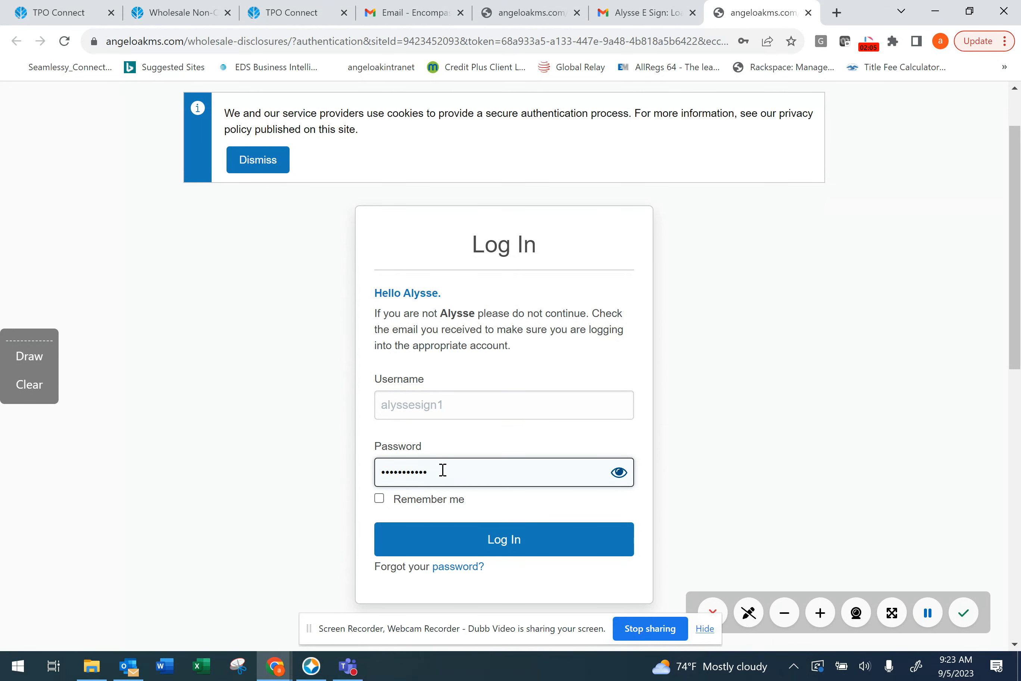
pyautogui.moveTo(457, 566)
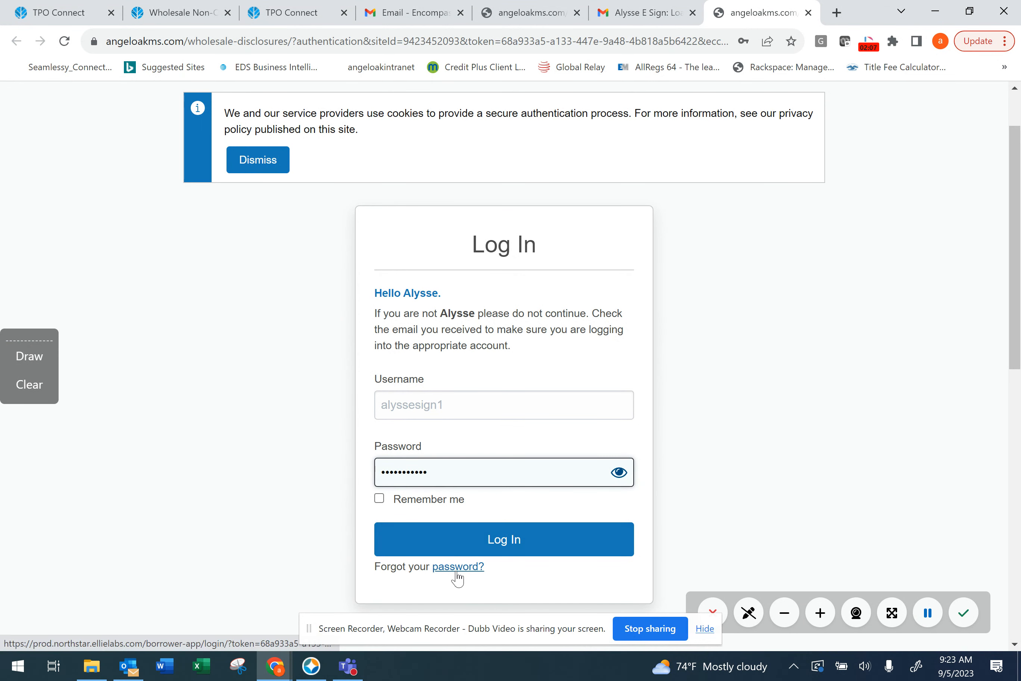
pyautogui.moveTo(560, 549)
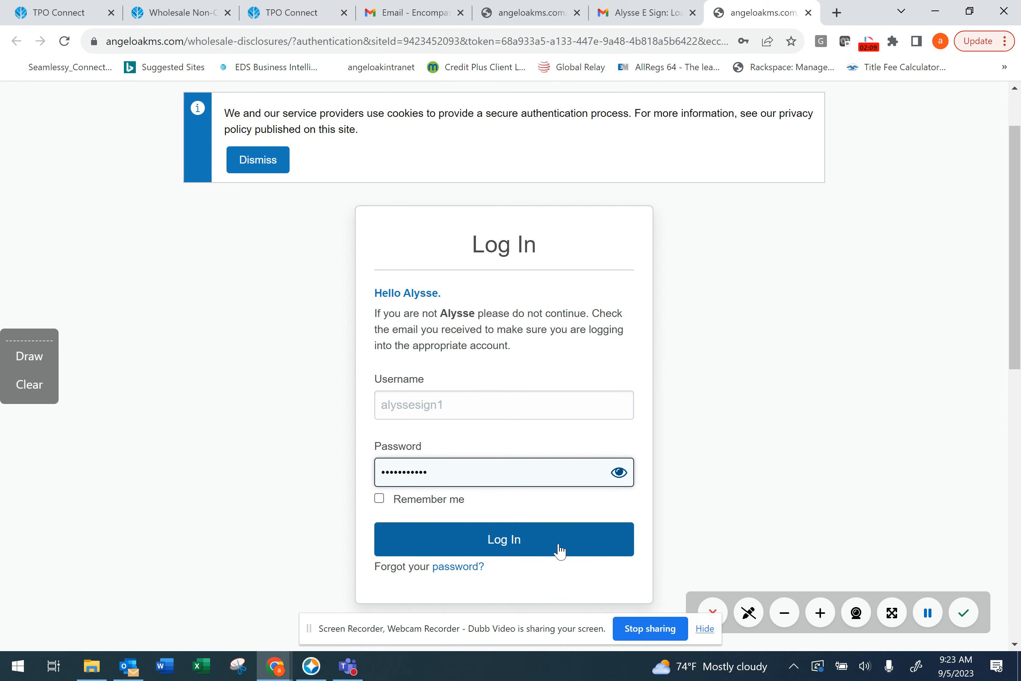
pyautogui.click(503, 539)
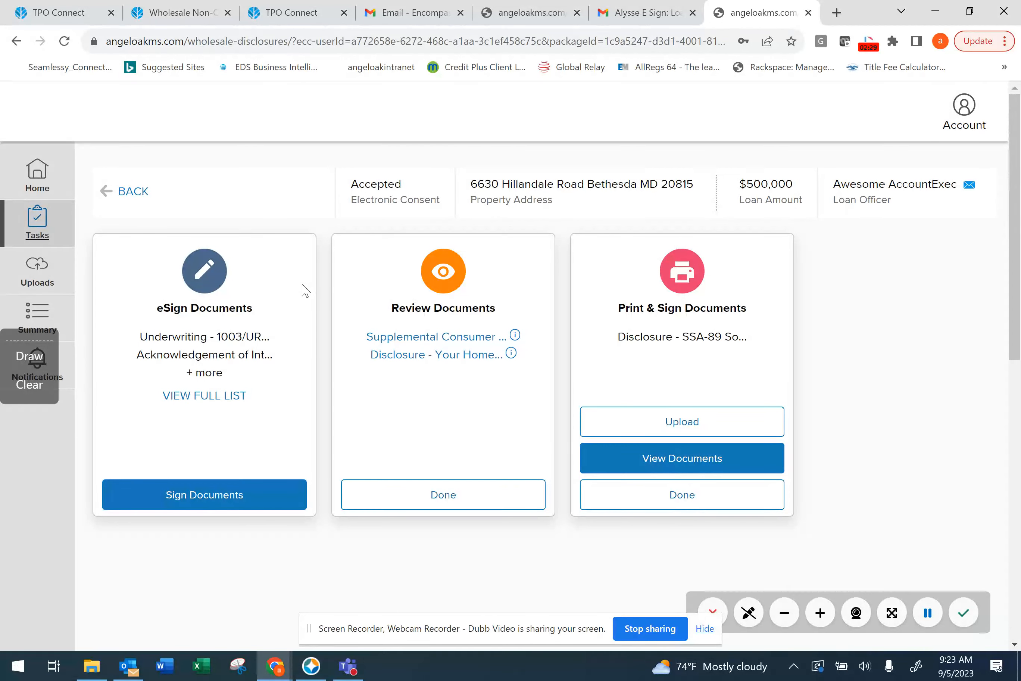
pyautogui.moveTo(247, 262)
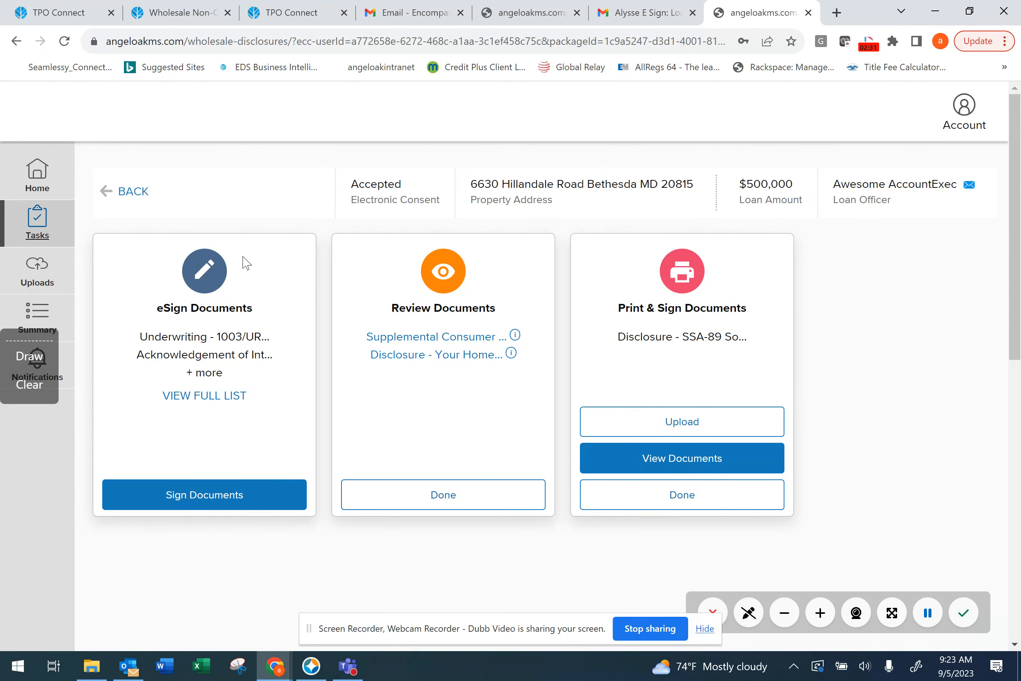
pyautogui.moveTo(237, 300)
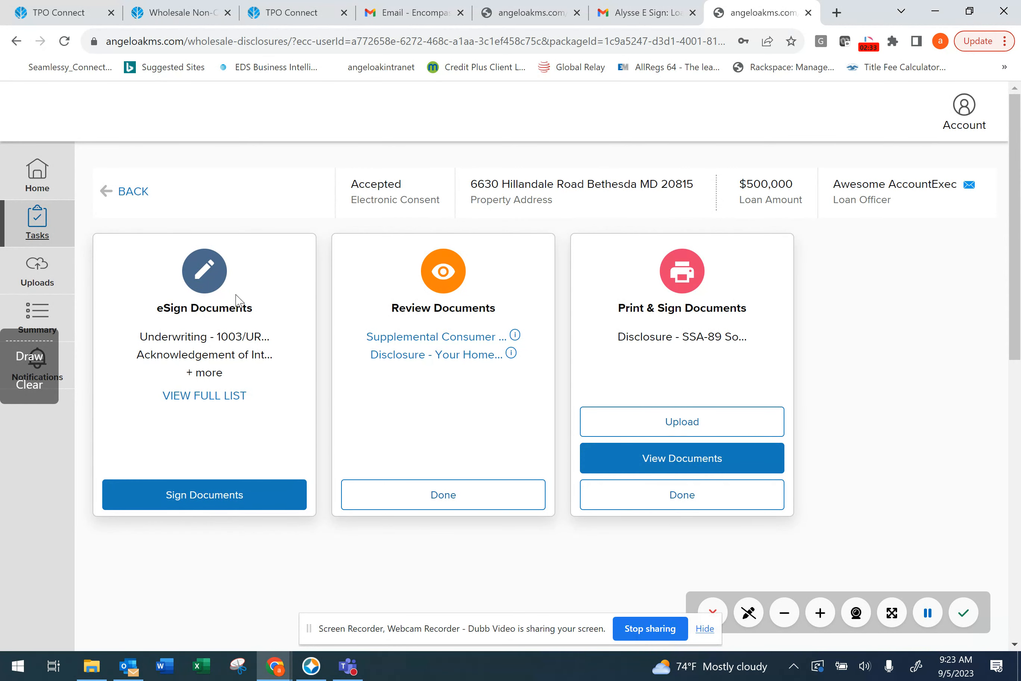
pyautogui.moveTo(204, 396)
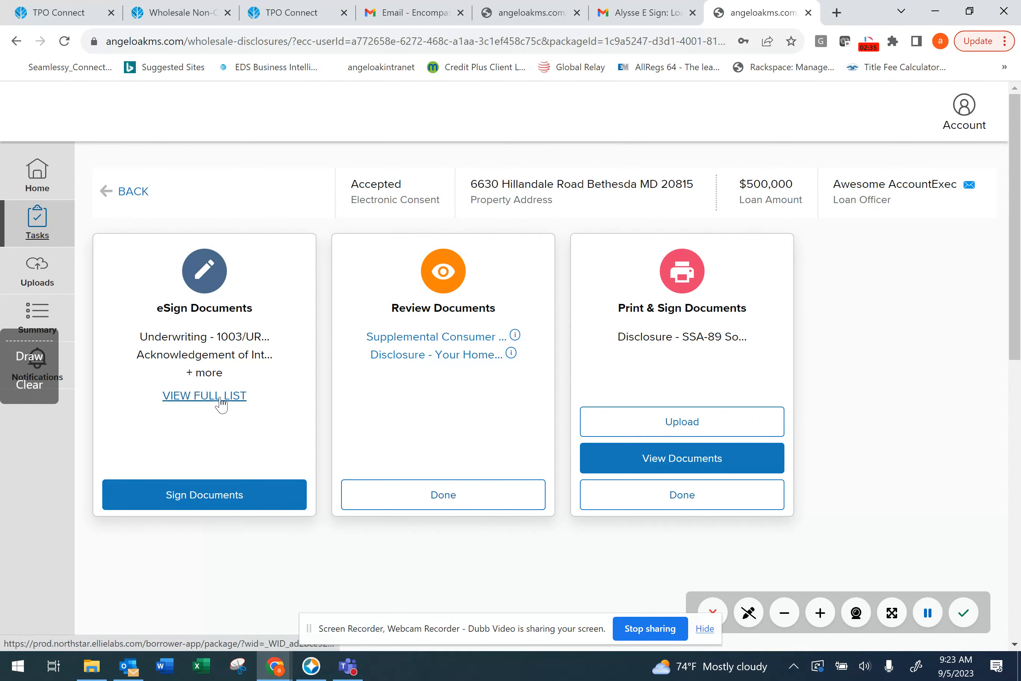
pyautogui.moveTo(513, 353)
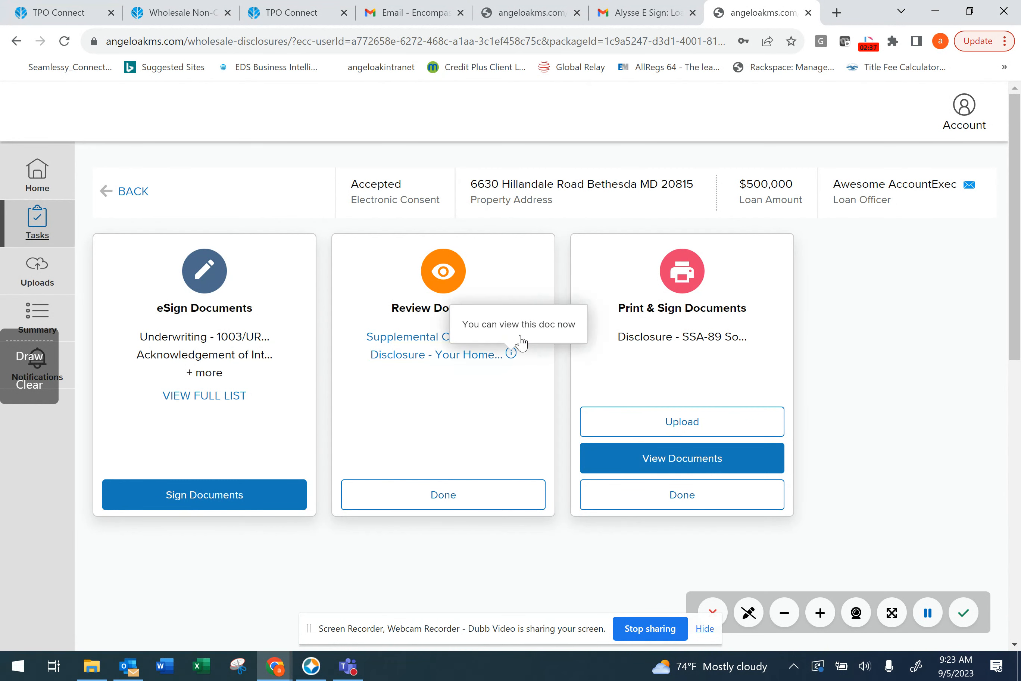
pyautogui.moveTo(521, 396)
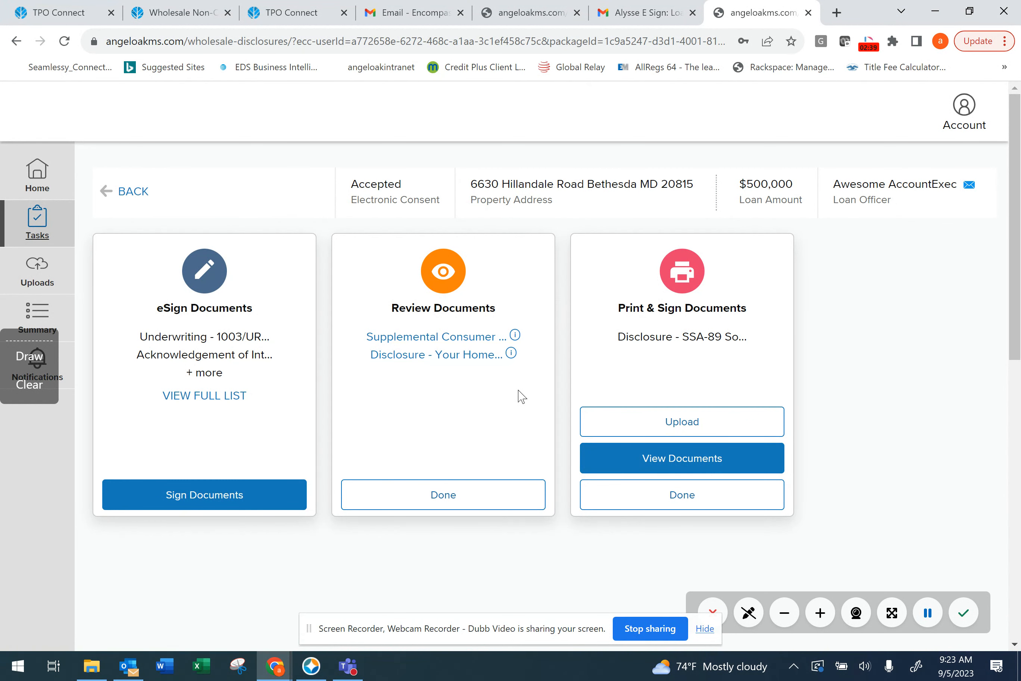
pyautogui.moveTo(755, 319)
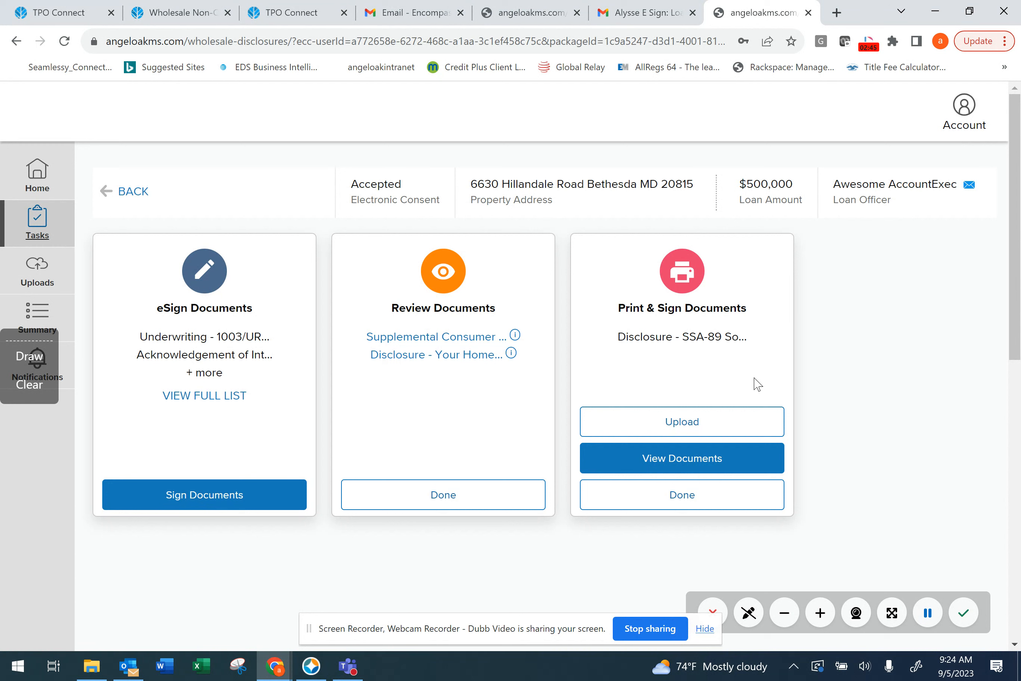
pyautogui.moveTo(191, 451)
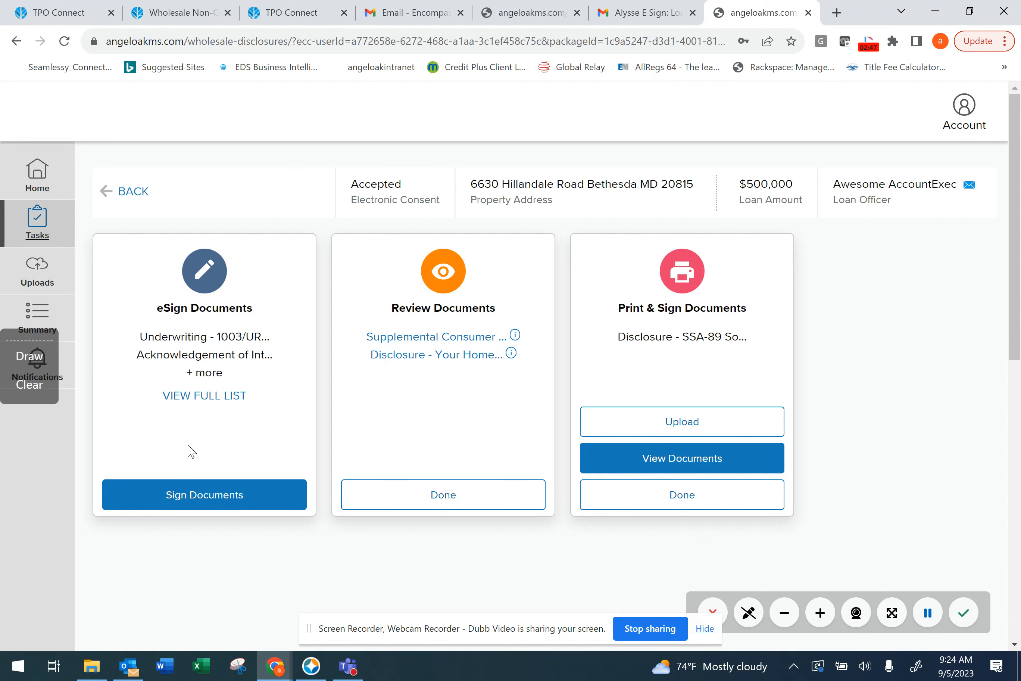
pyautogui.moveTo(267, 499)
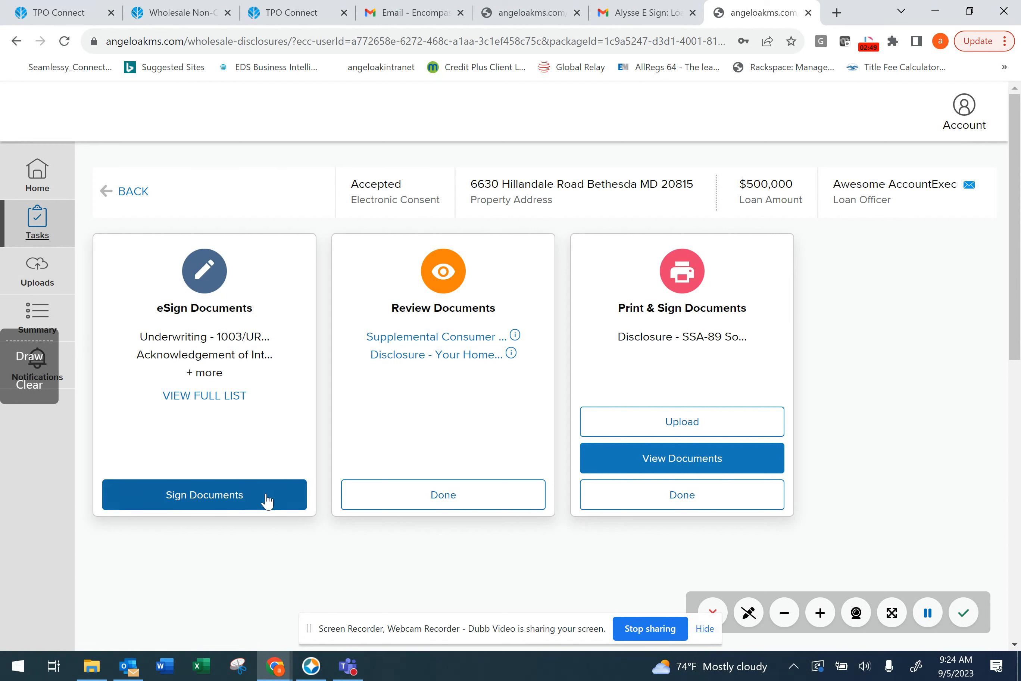
# Start Sign Documents in DocuSign and reach the loan application's first borrower signature field.
pyautogui.click(204, 494)
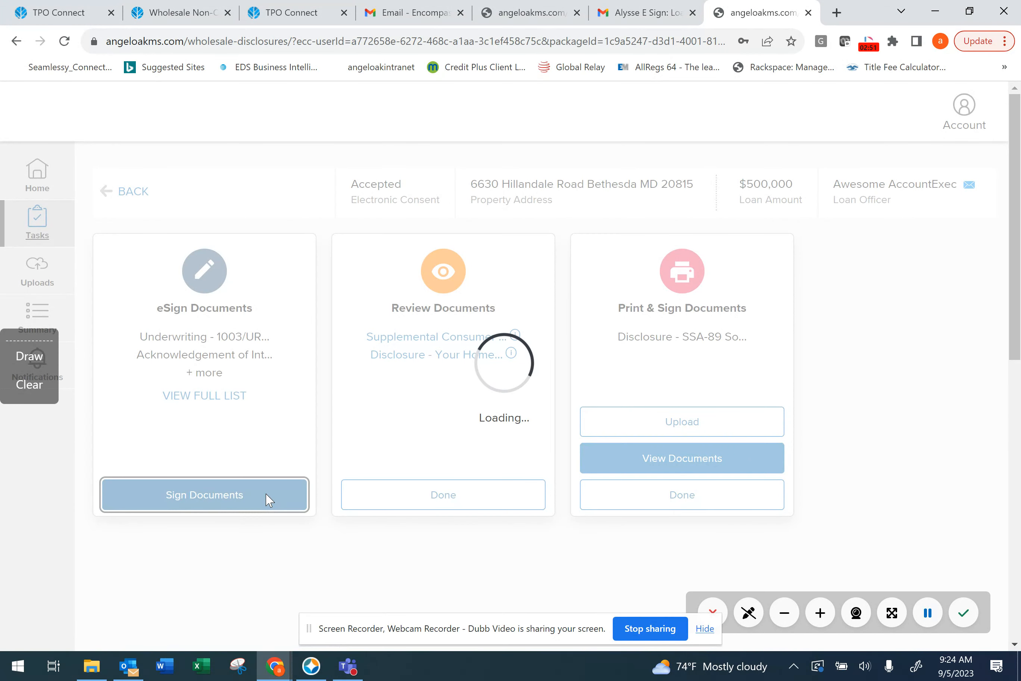
pyautogui.click(204, 494)
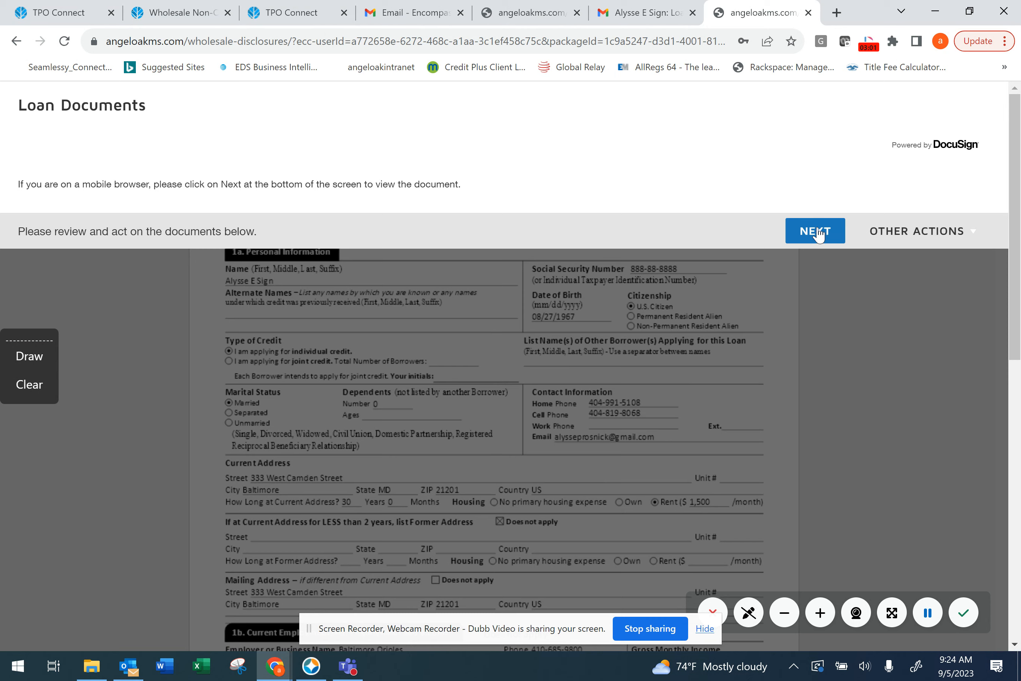
pyautogui.click(814, 231)
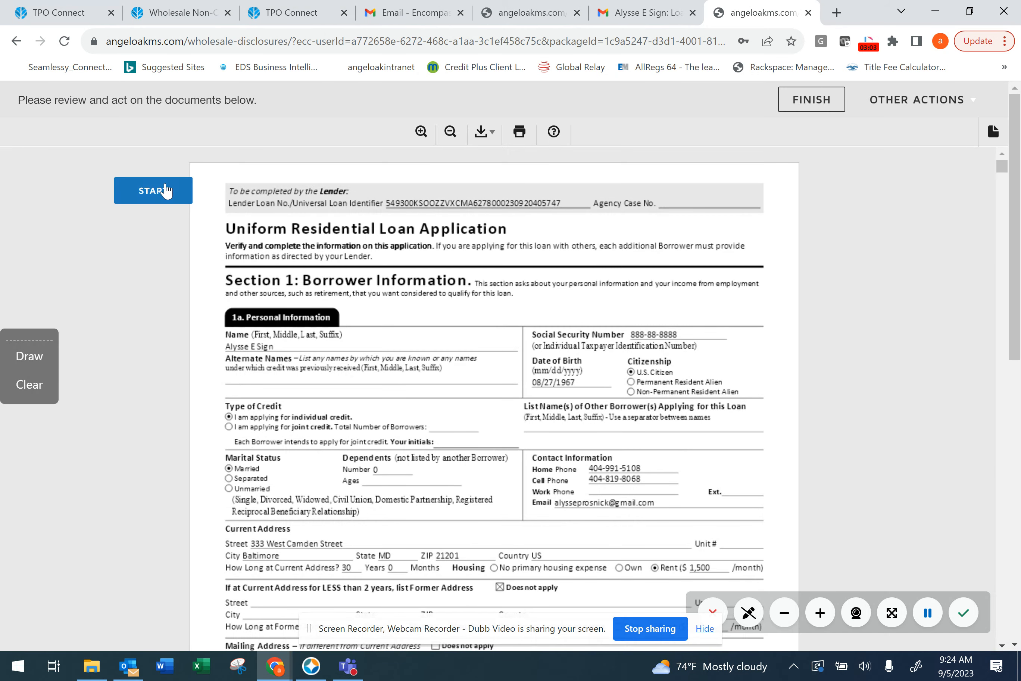
pyautogui.click(152, 189)
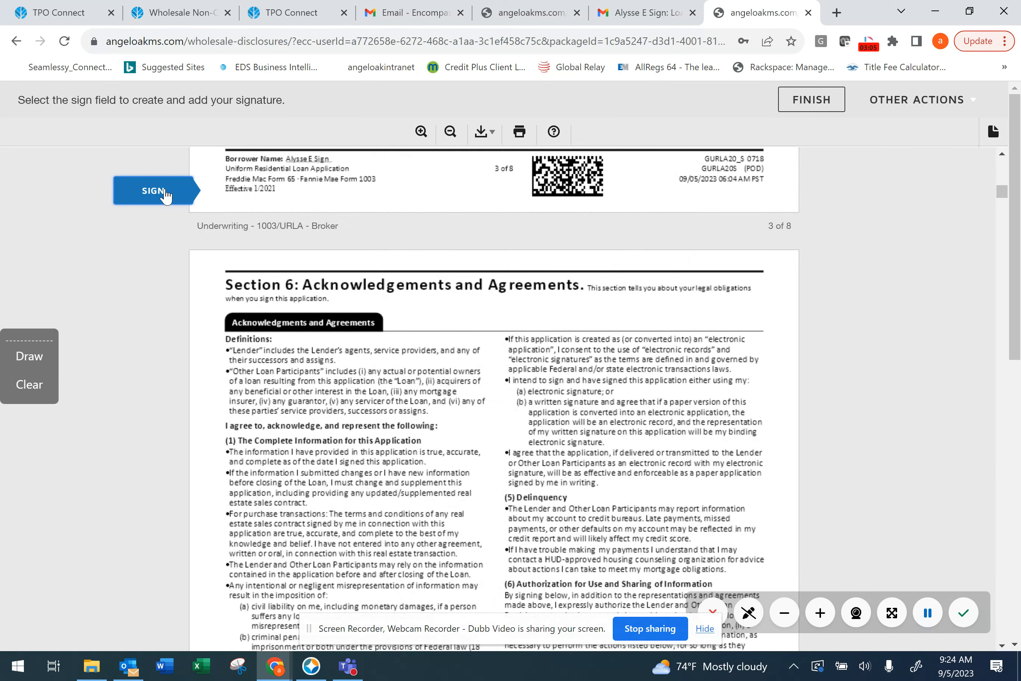
pyautogui.scroll(-3)
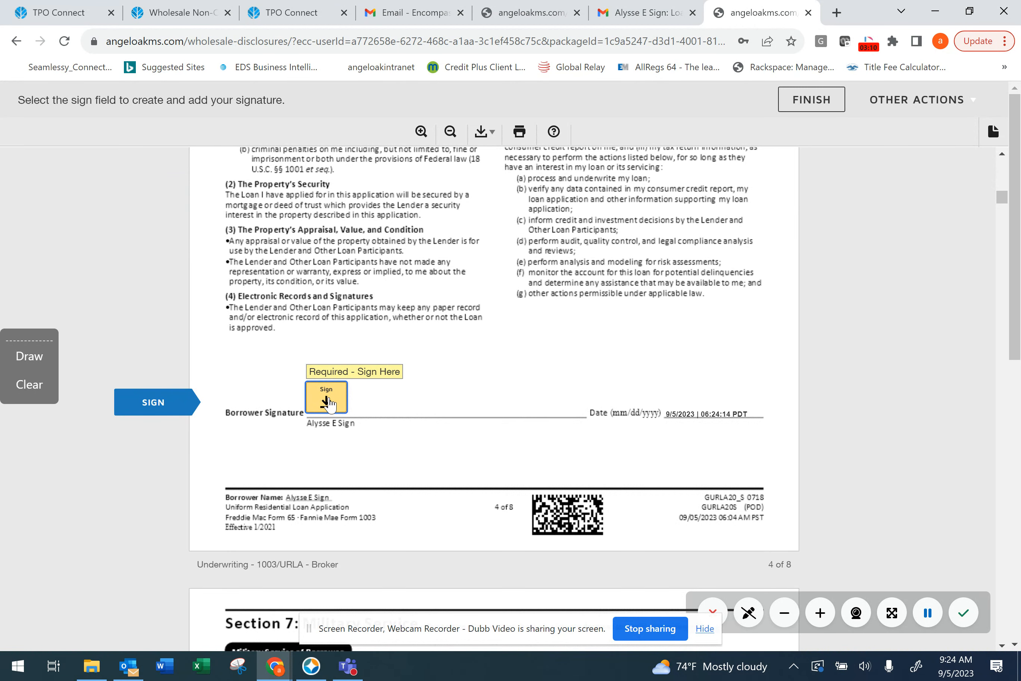
# Sign the borrower line, adopting the suggested signature and initials style.
pyautogui.click(326, 397)
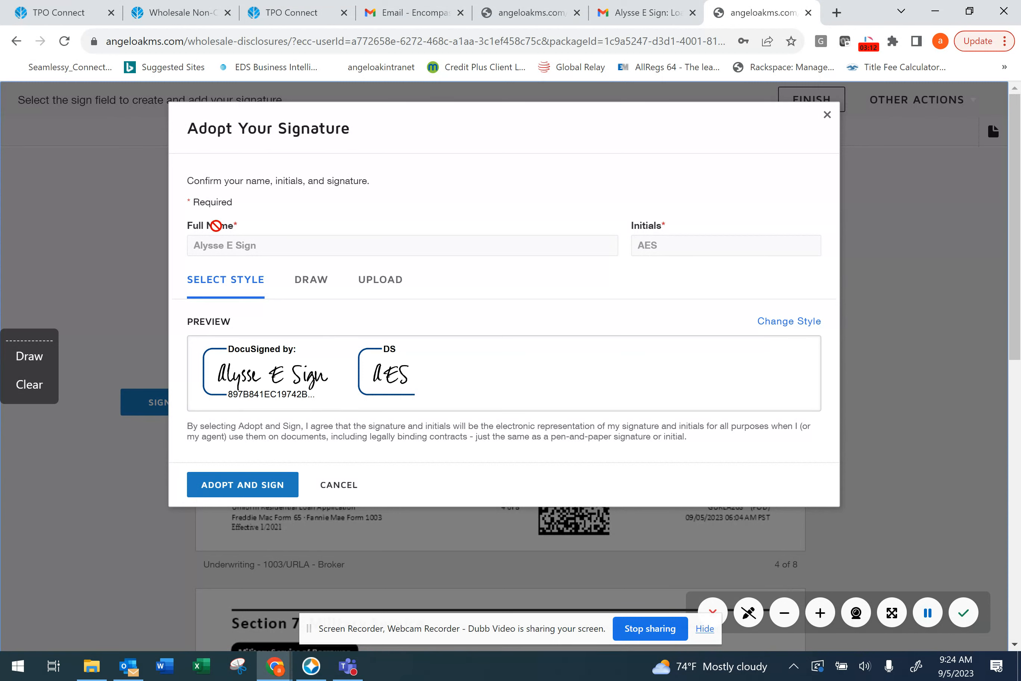
pyautogui.moveTo(308, 465)
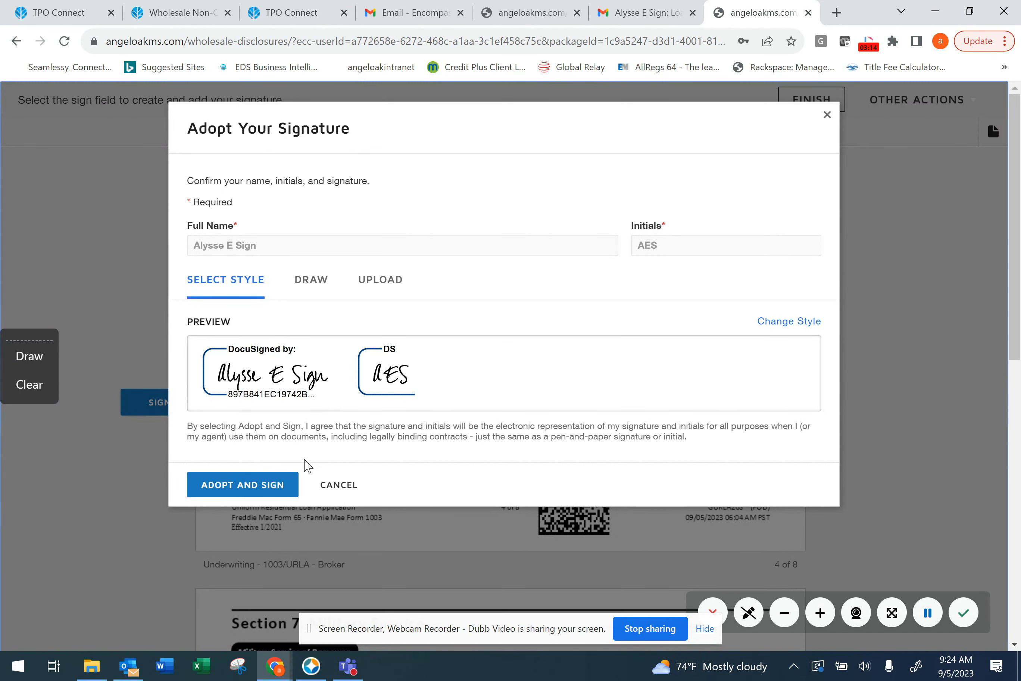
pyautogui.moveTo(308, 391)
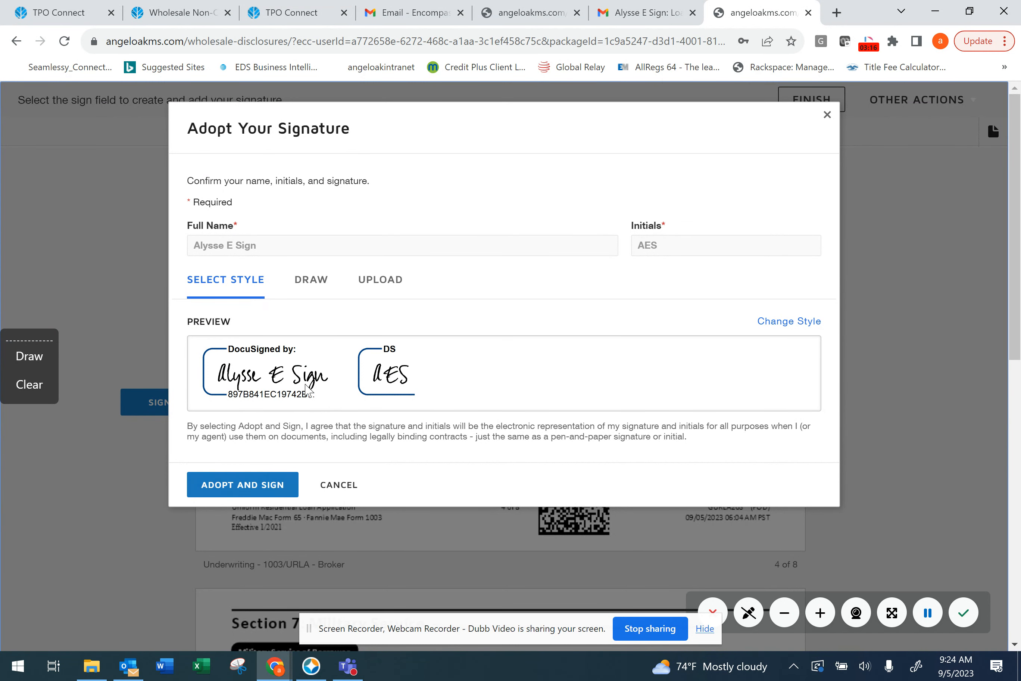
pyautogui.moveTo(806, 231)
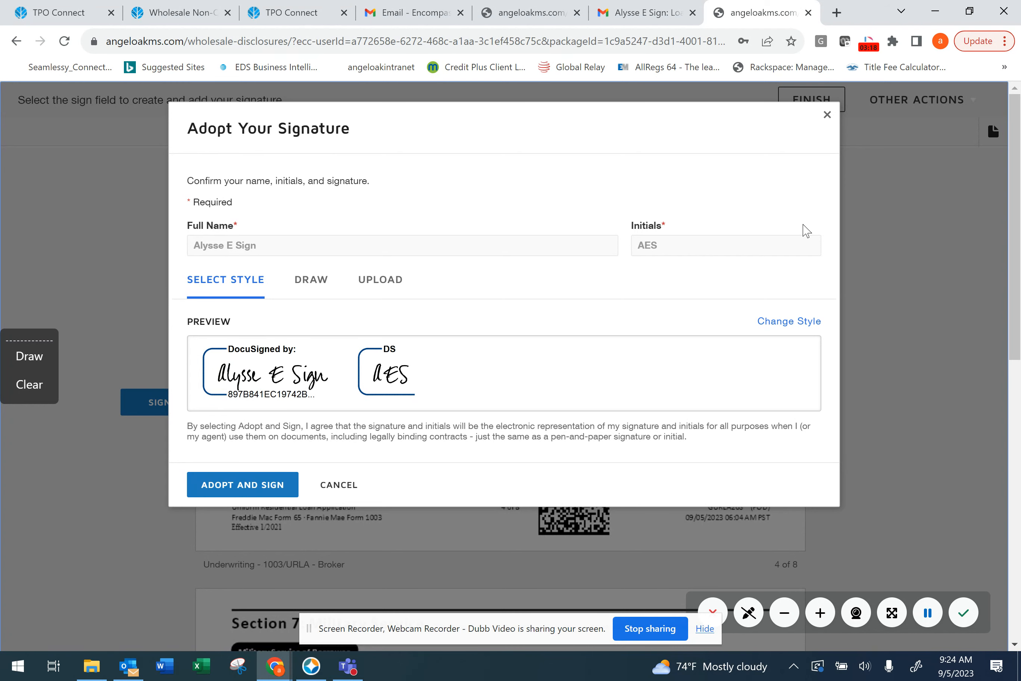
pyautogui.click(789, 321)
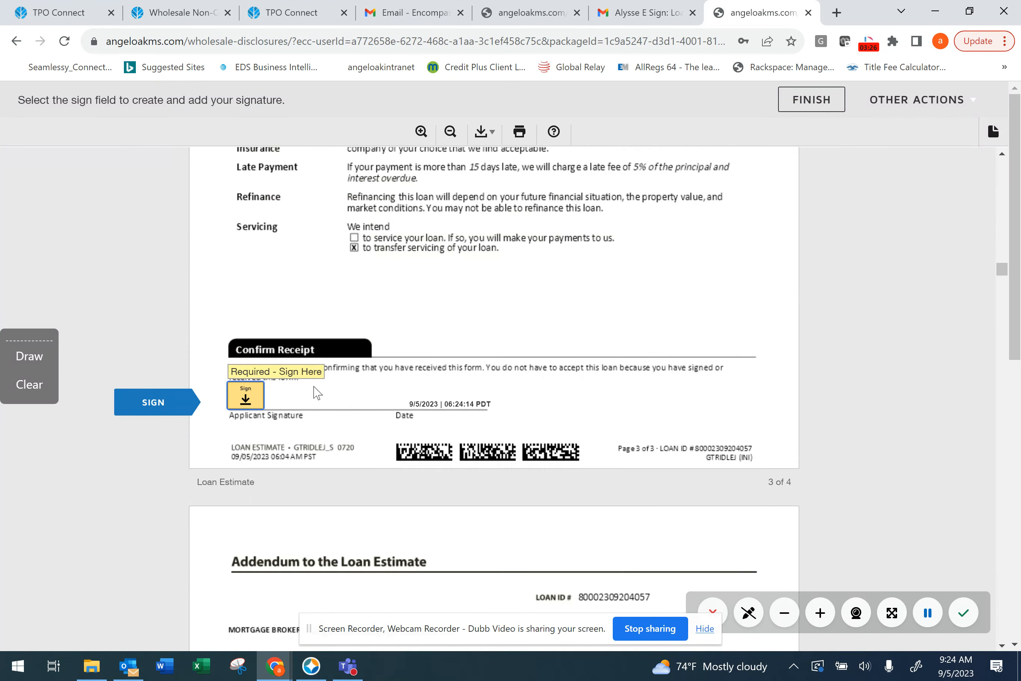
# Sign the Maryland rescission disclosure and continue to the appraisal notice's statement choices.
pyautogui.scroll(-3)
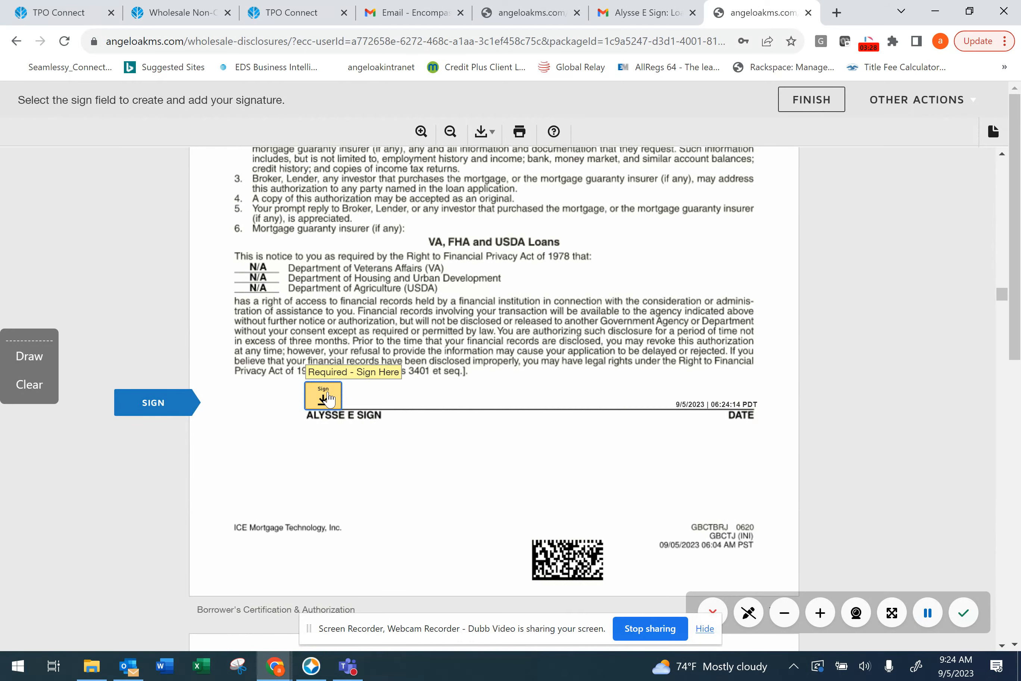
pyautogui.click(323, 395)
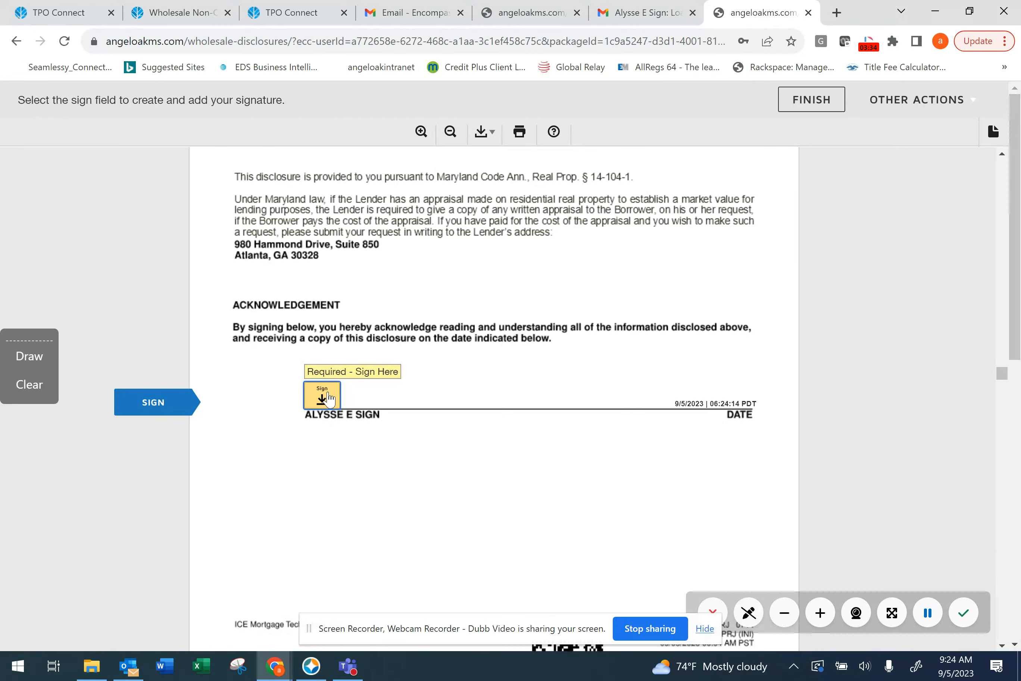
pyautogui.scroll(-3)
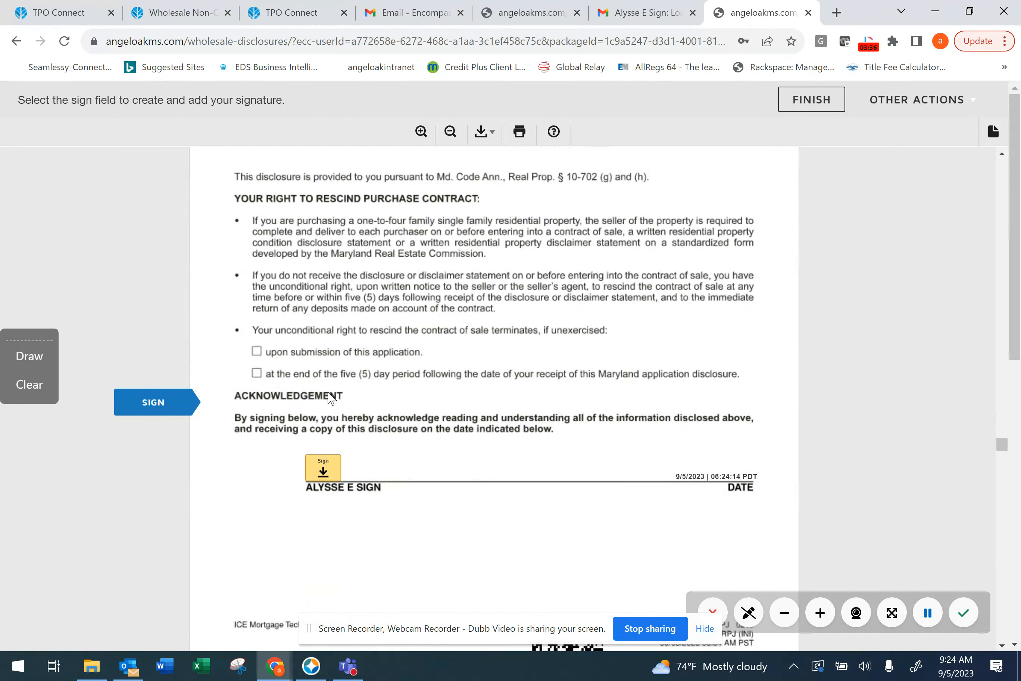
pyautogui.scroll(-3)
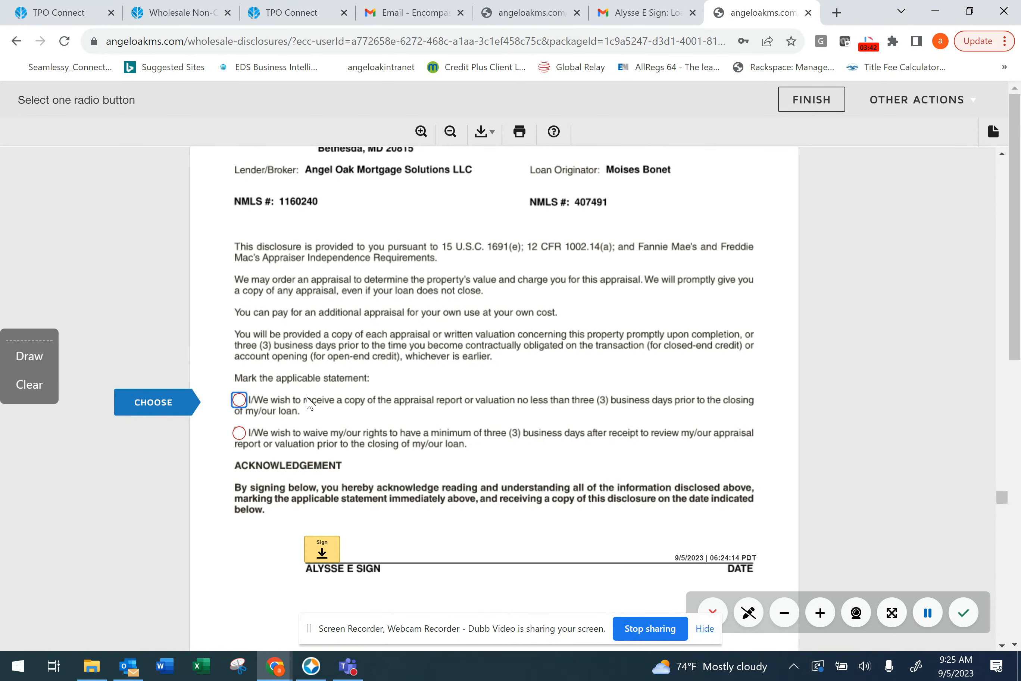
pyautogui.moveTo(385, 434)
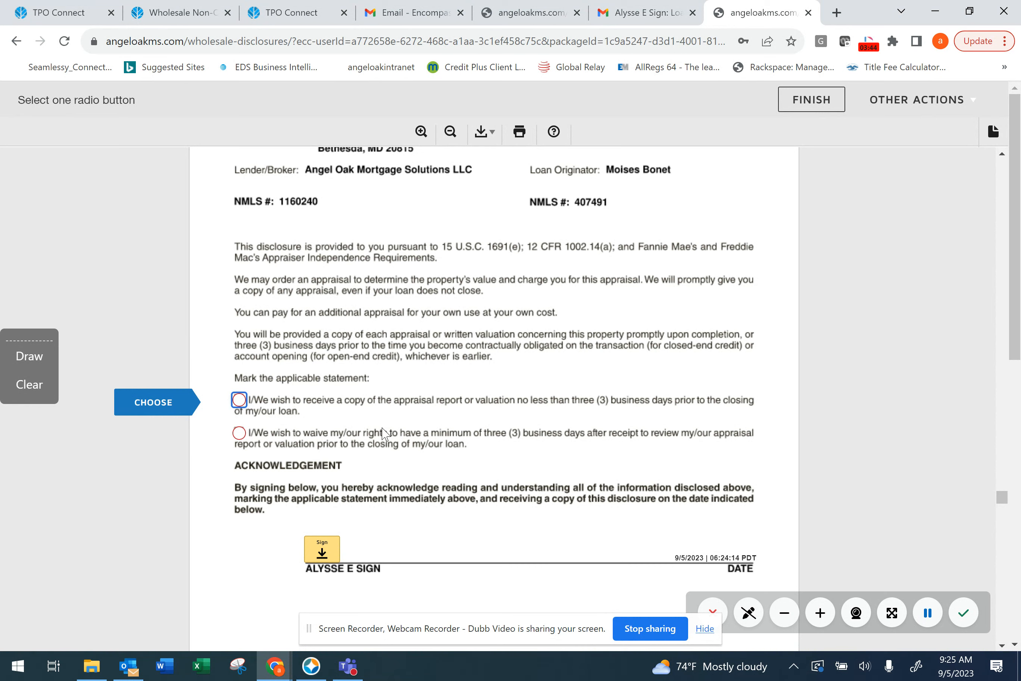
# Waive the three-day appraisal review, sign the notice, and continue to the net proceeds authorization.
pyautogui.scroll(3)
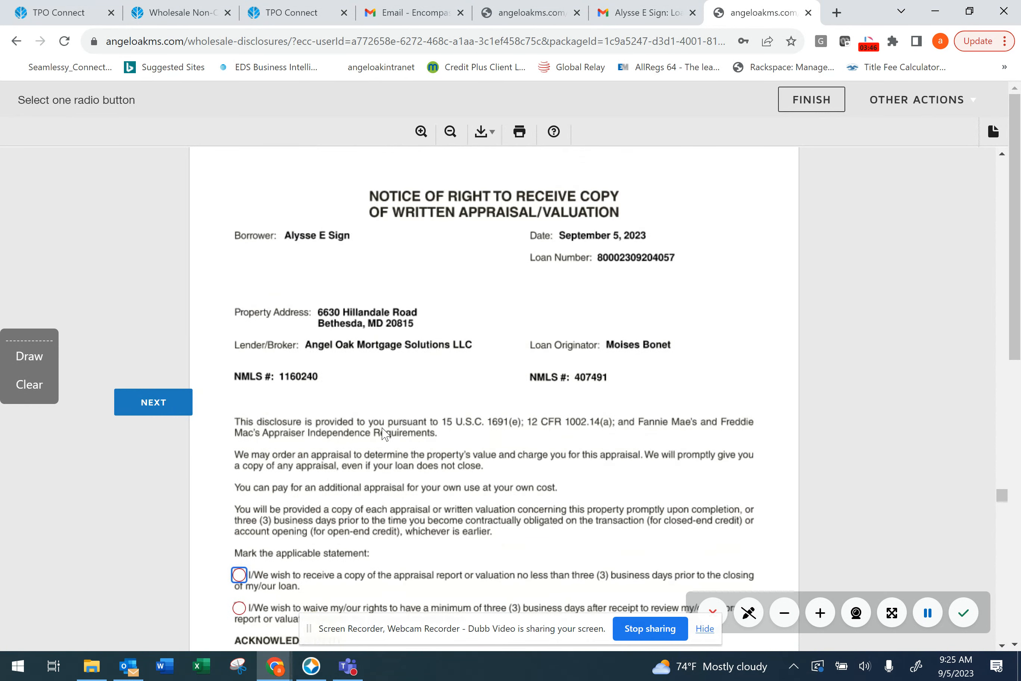
pyautogui.scroll(3)
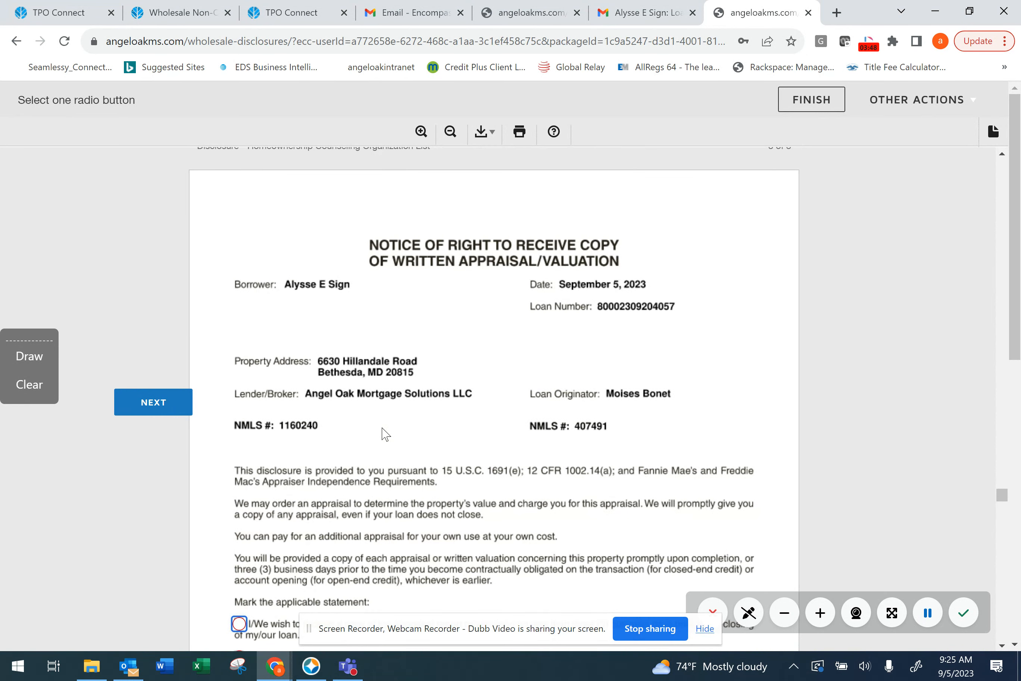
pyautogui.scroll(-3)
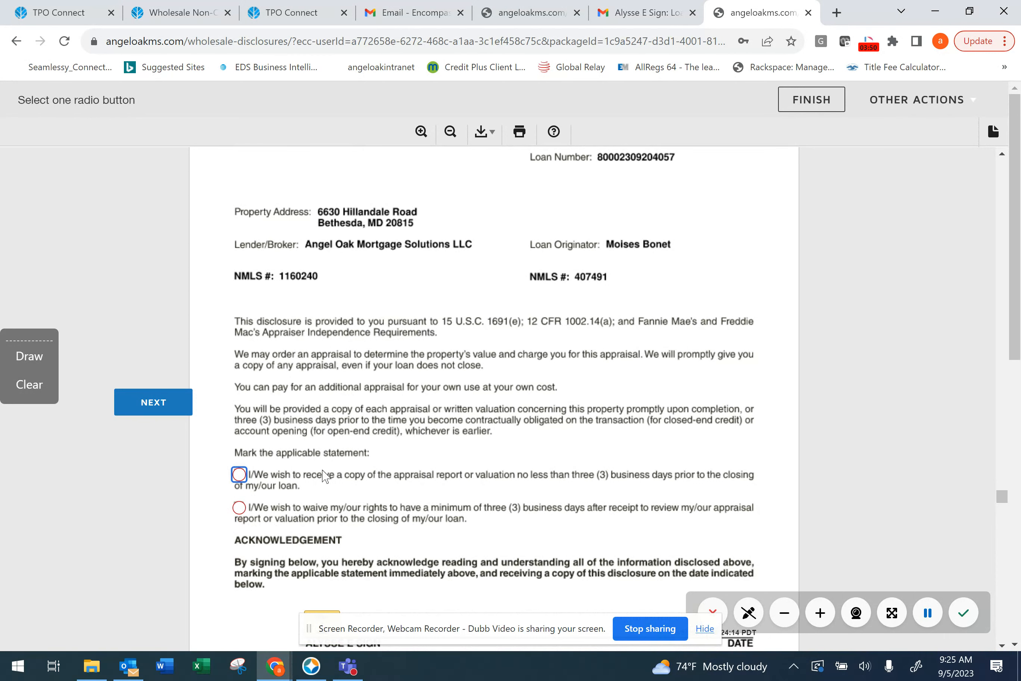
pyautogui.moveTo(279, 487)
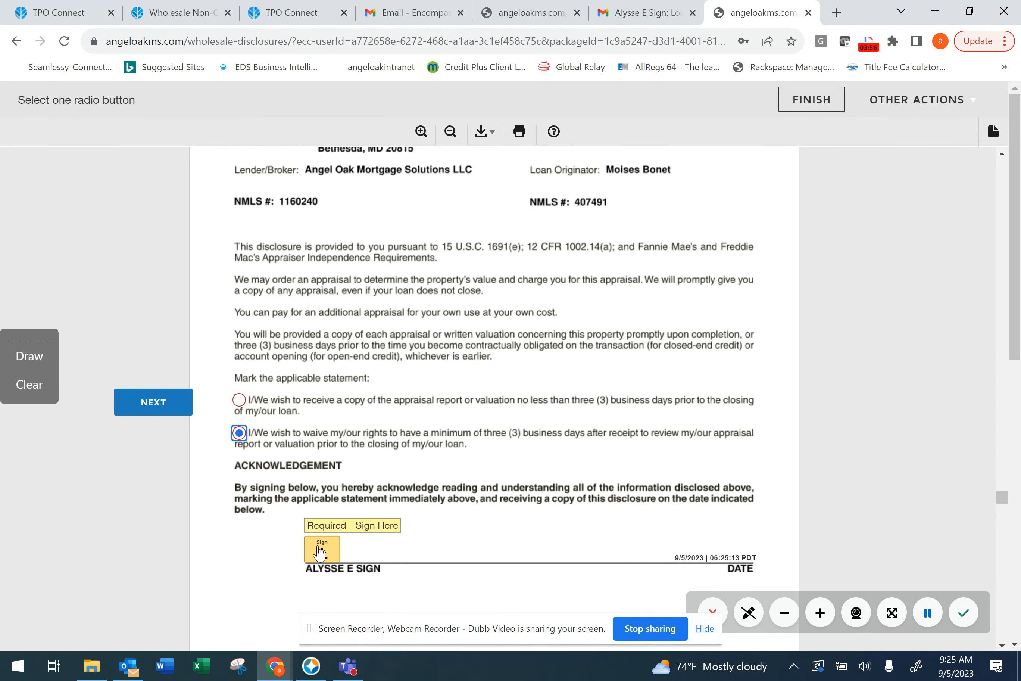
pyautogui.click(153, 402)
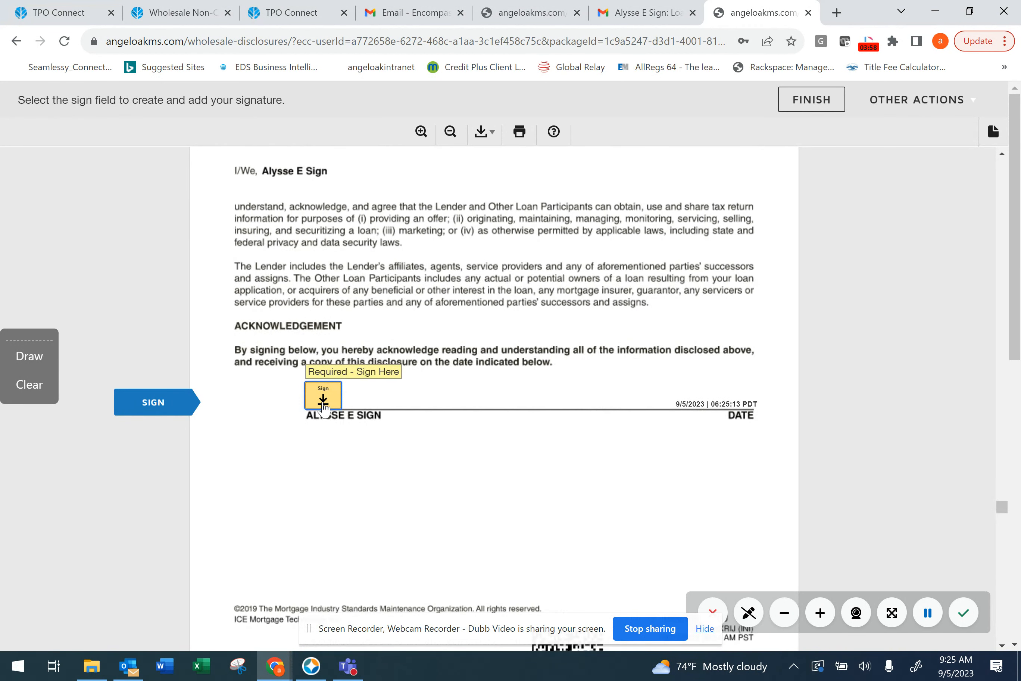
pyautogui.scroll(-3)
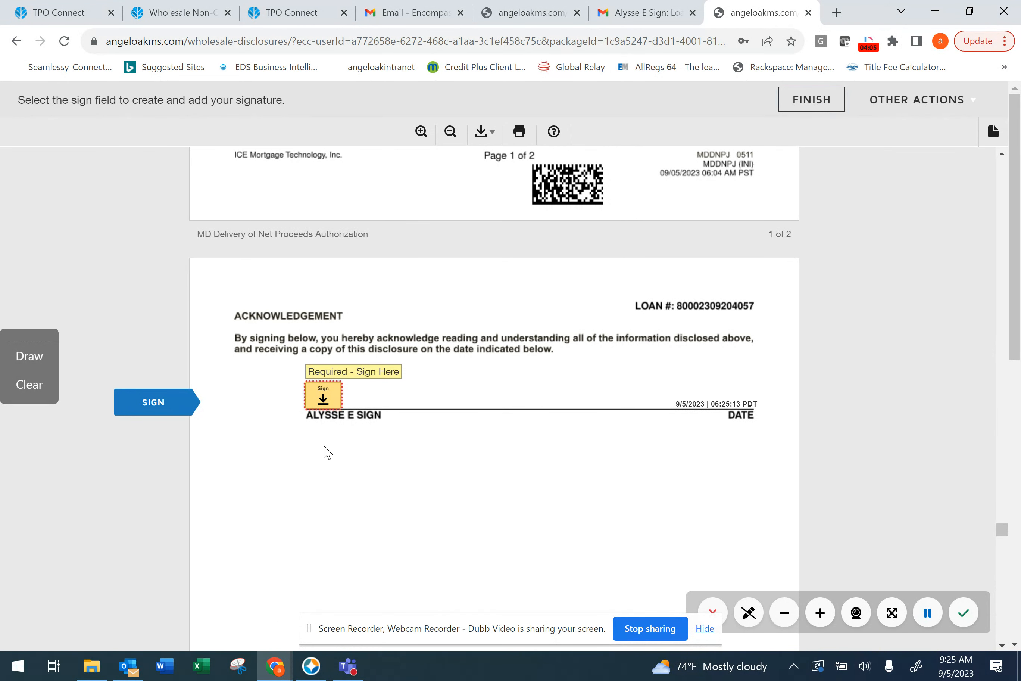
pyautogui.moveTo(334, 424)
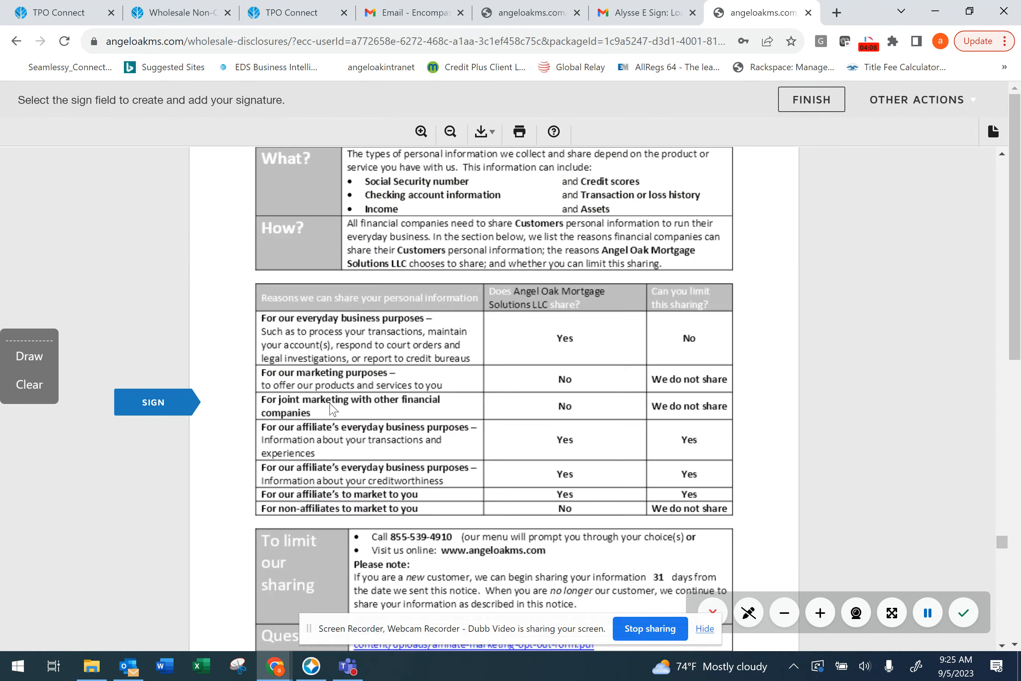
# Mark 'Signatory confirms document was electronically signed' on Form 4506-C, completing all required fields.
pyautogui.scroll(-3)
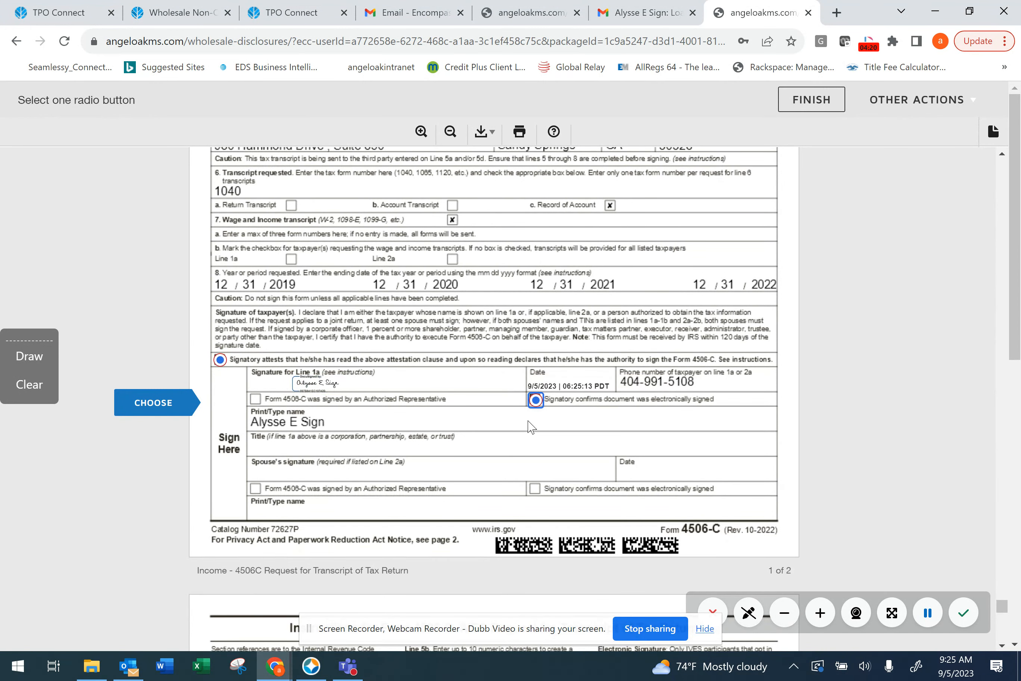
pyautogui.scroll(-3)
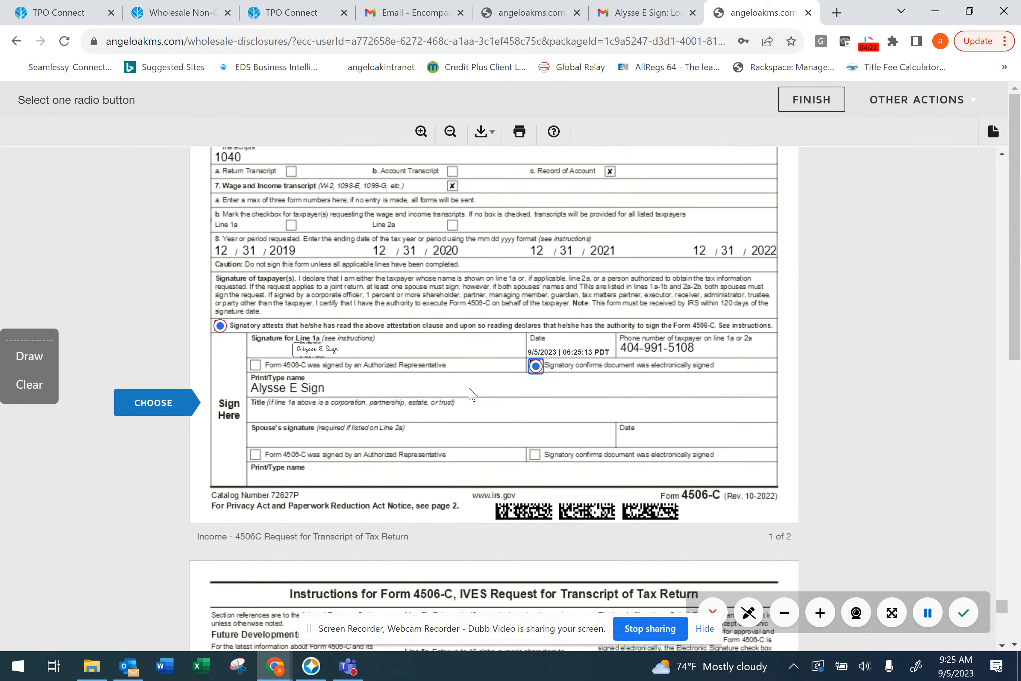
pyautogui.scroll(3)
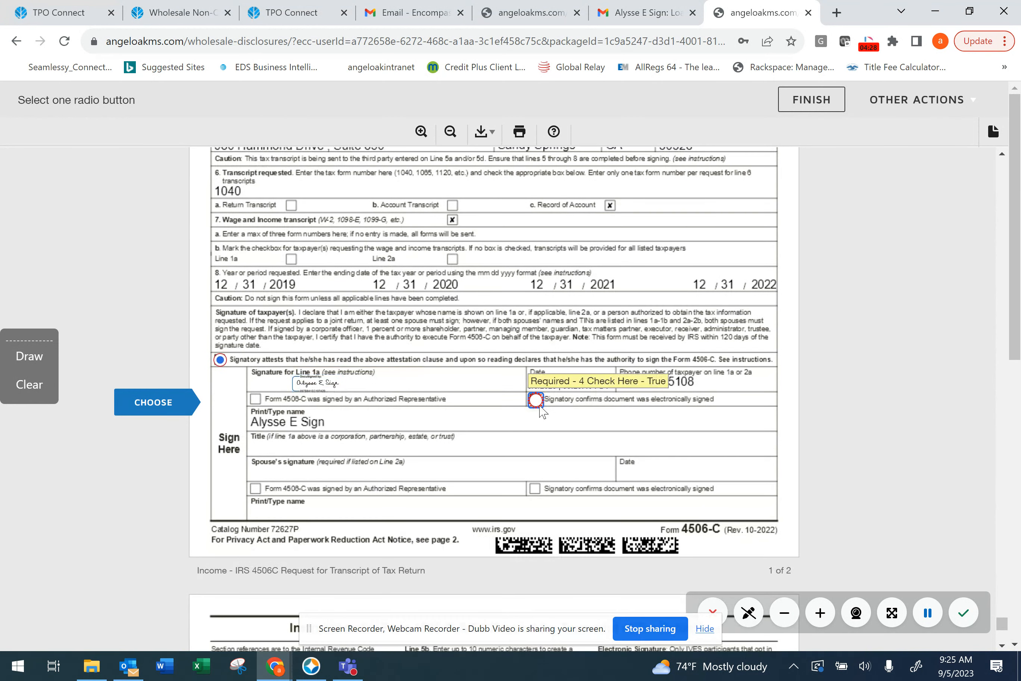
pyautogui.click(536, 399)
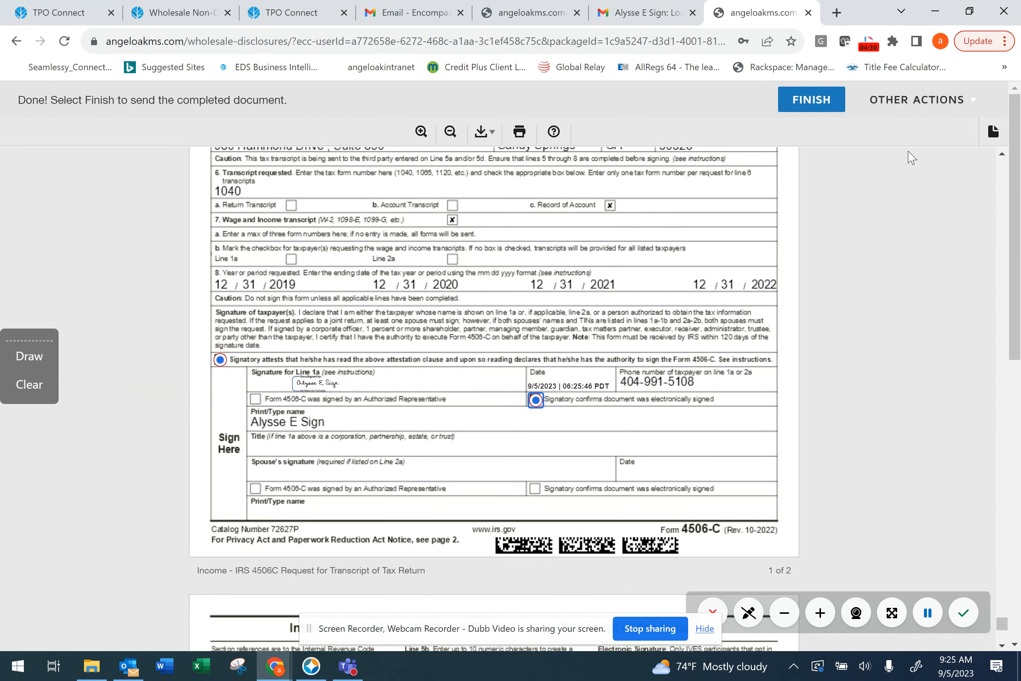
pyautogui.moveTo(886, 133)
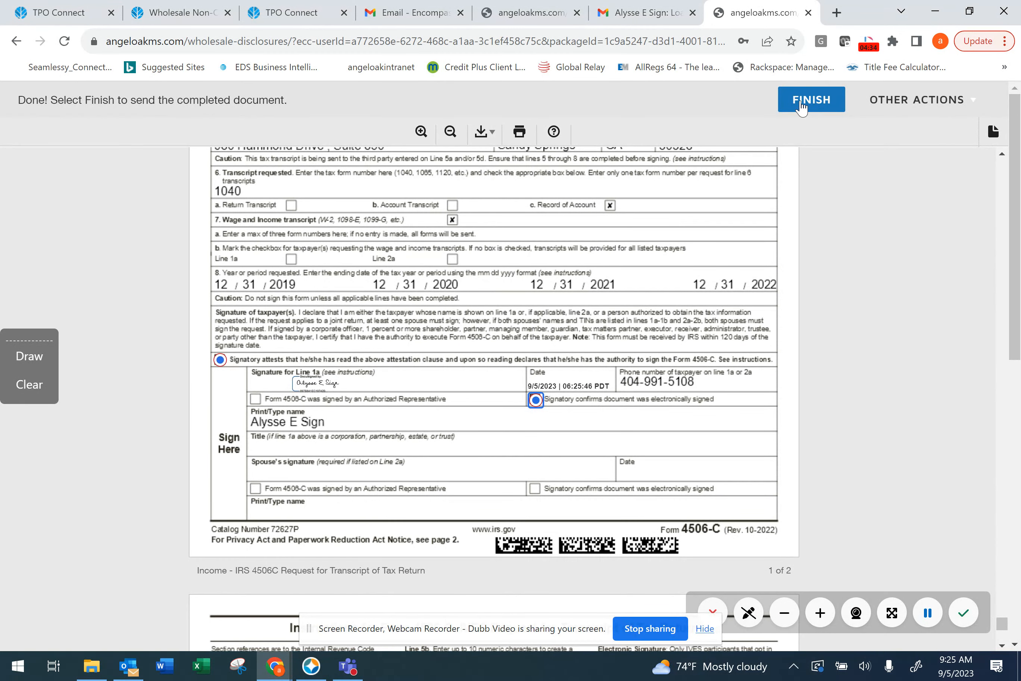
# Finish the DocuSign session to submit the signed package and return to loan tasks.
pyautogui.click(811, 100)
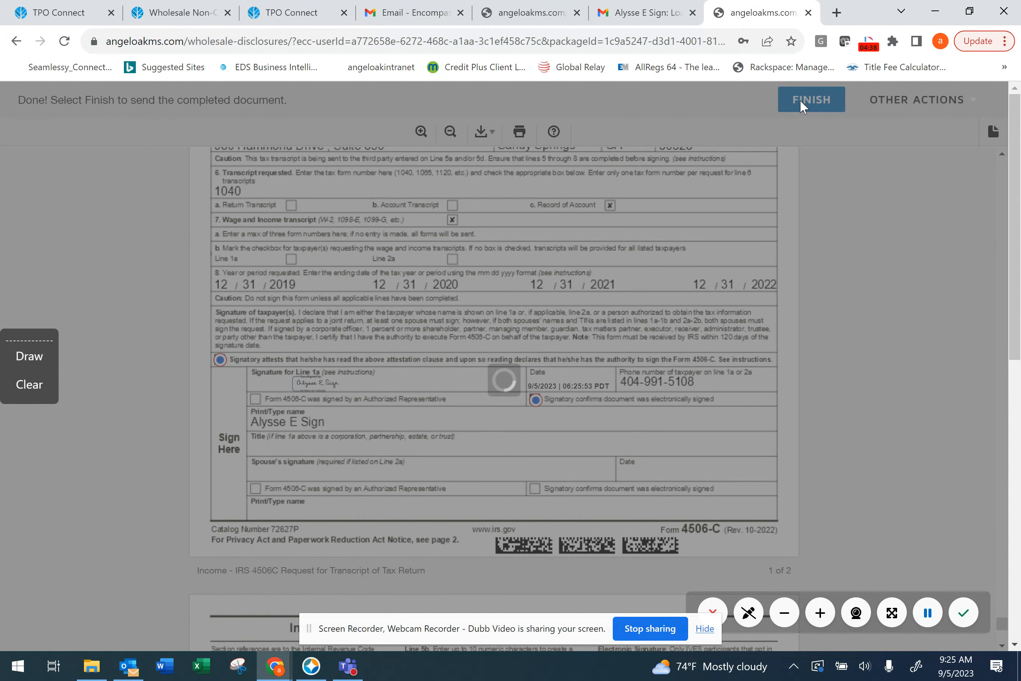
pyautogui.moveTo(856, 299)
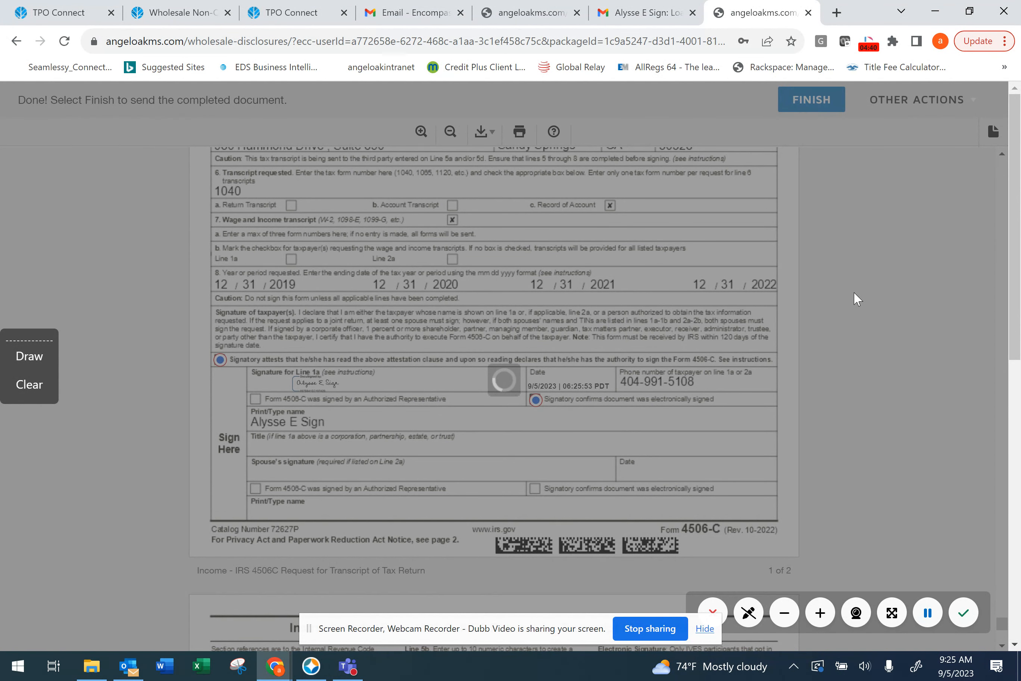
pyautogui.click(811, 100)
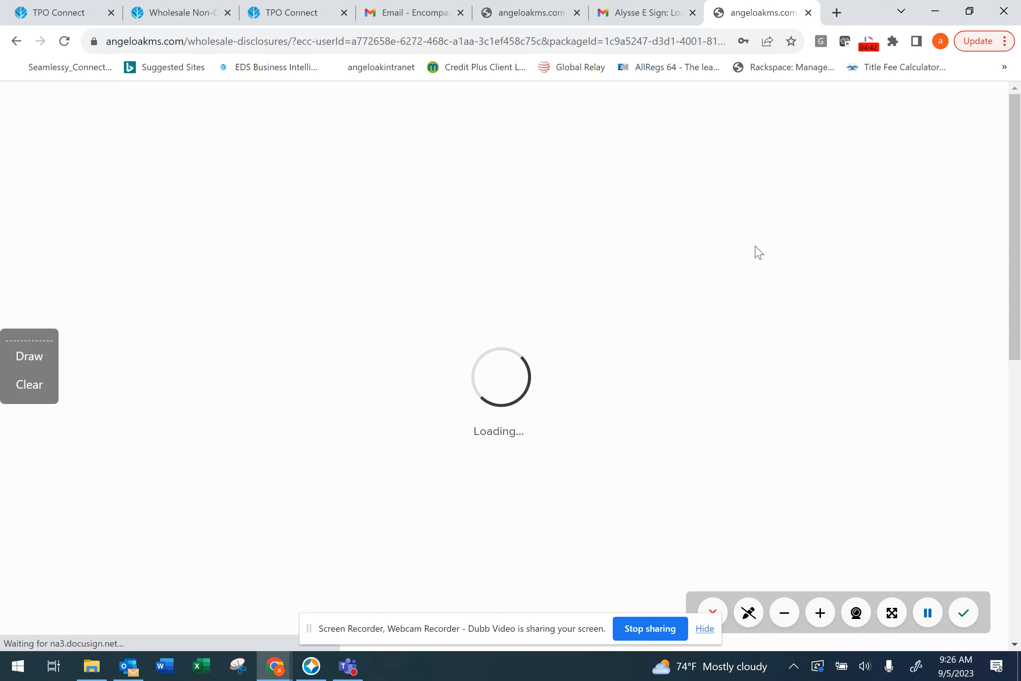
pyautogui.moveTo(812, 385)
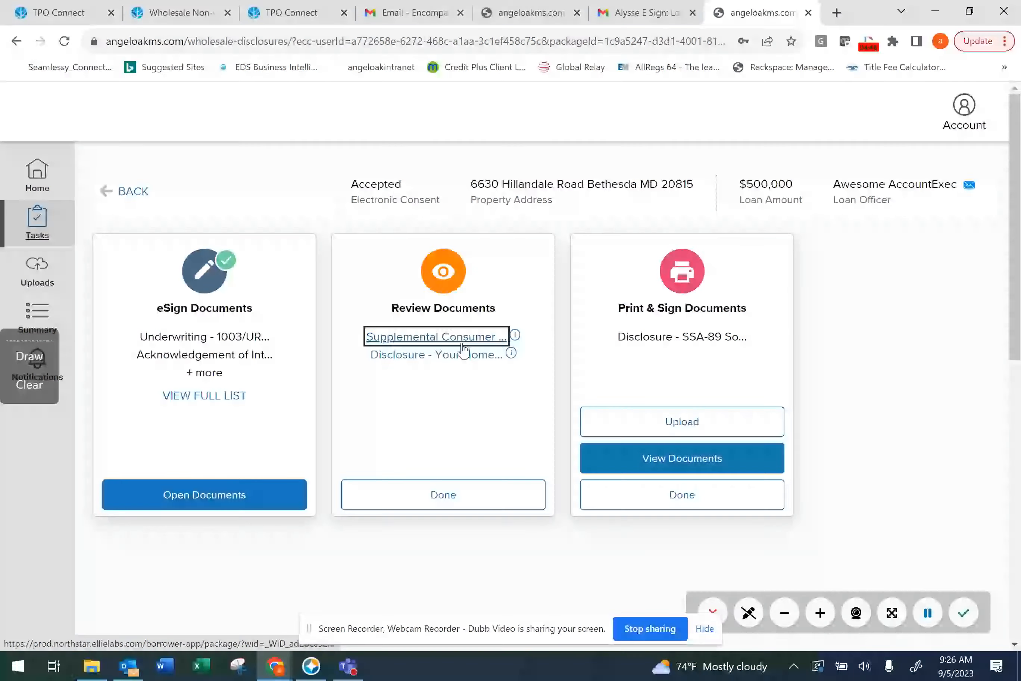
# View the Supplemental Consumer Information Form, return to tasks, and view the Print & Sign documents.
pyautogui.click(435, 337)
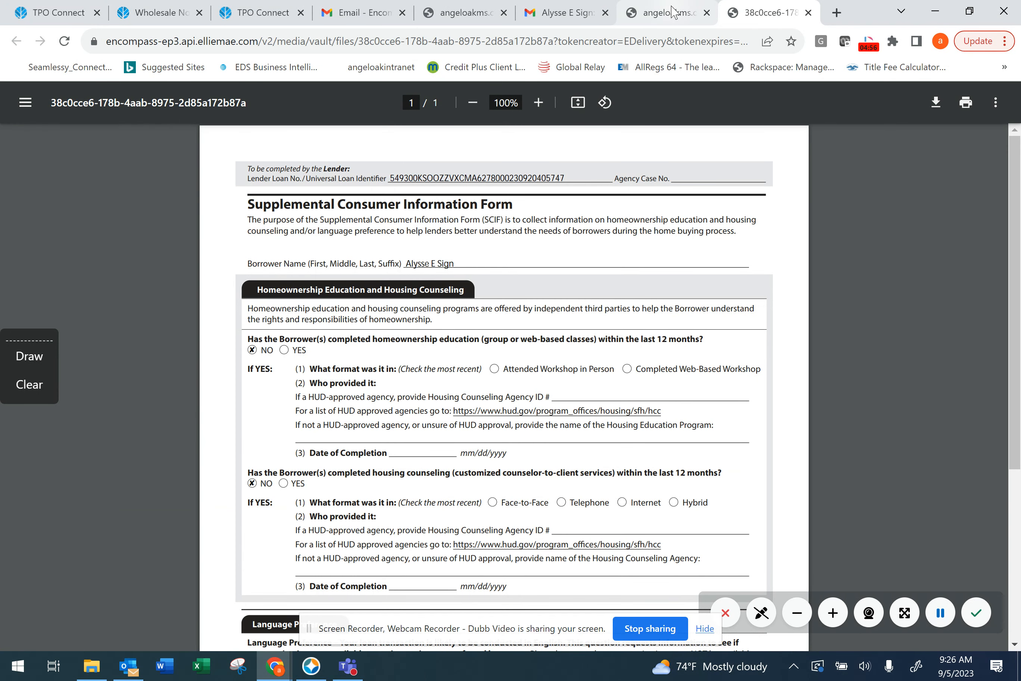
pyautogui.click(664, 13)
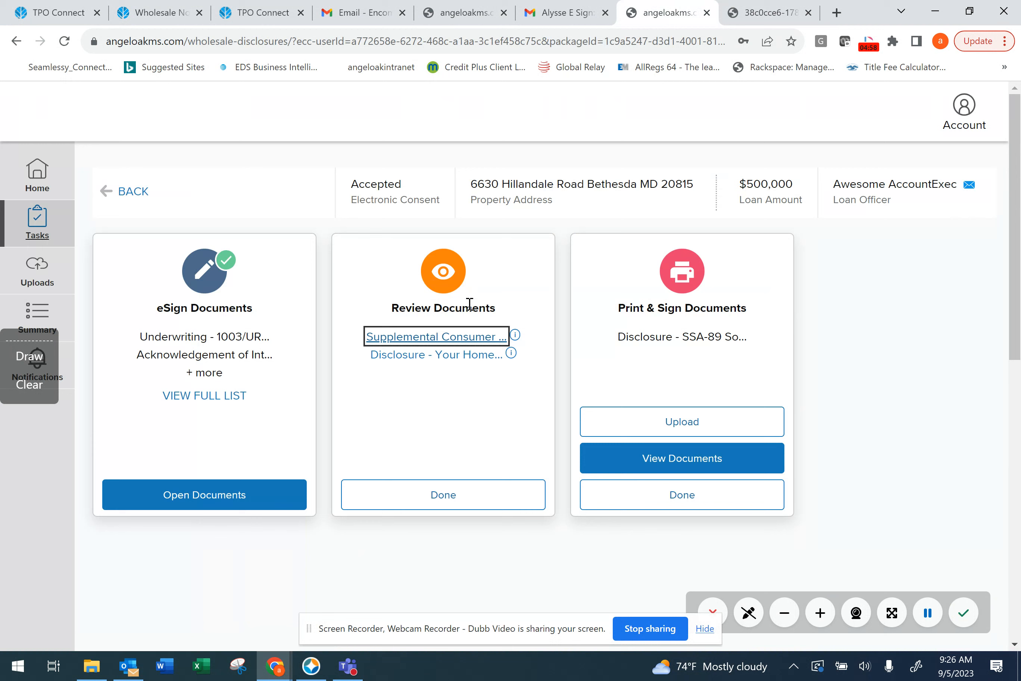
pyautogui.moveTo(681, 422)
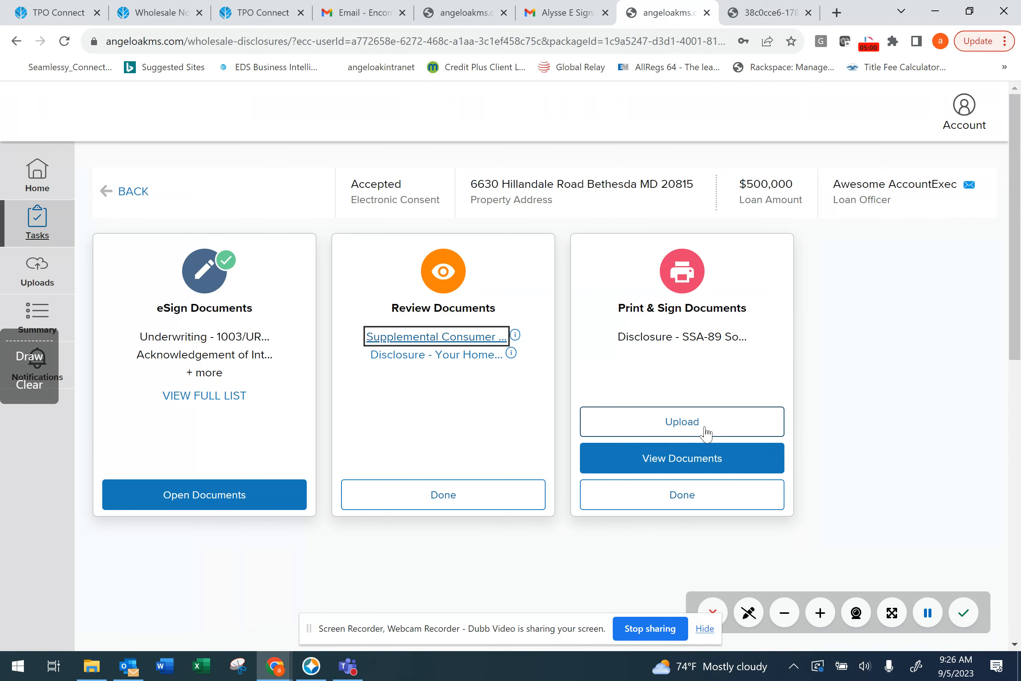
pyautogui.click(682, 459)
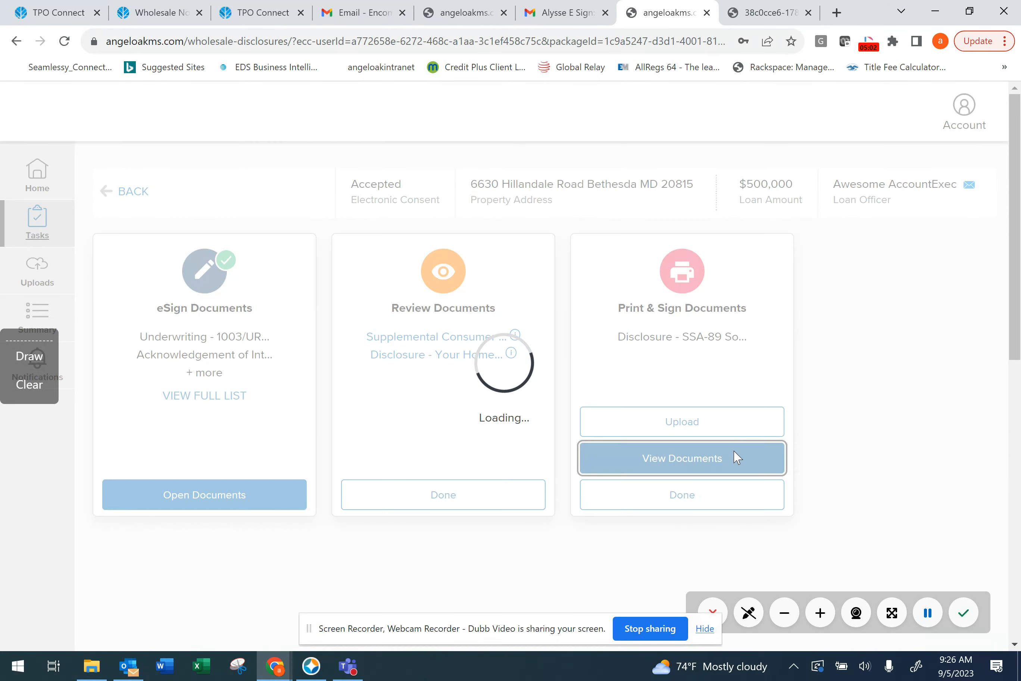
# Page through the fax cover sheet and SSA-89 consent packet, then return to the angeloakms portal tab.
pyautogui.click(682, 459)
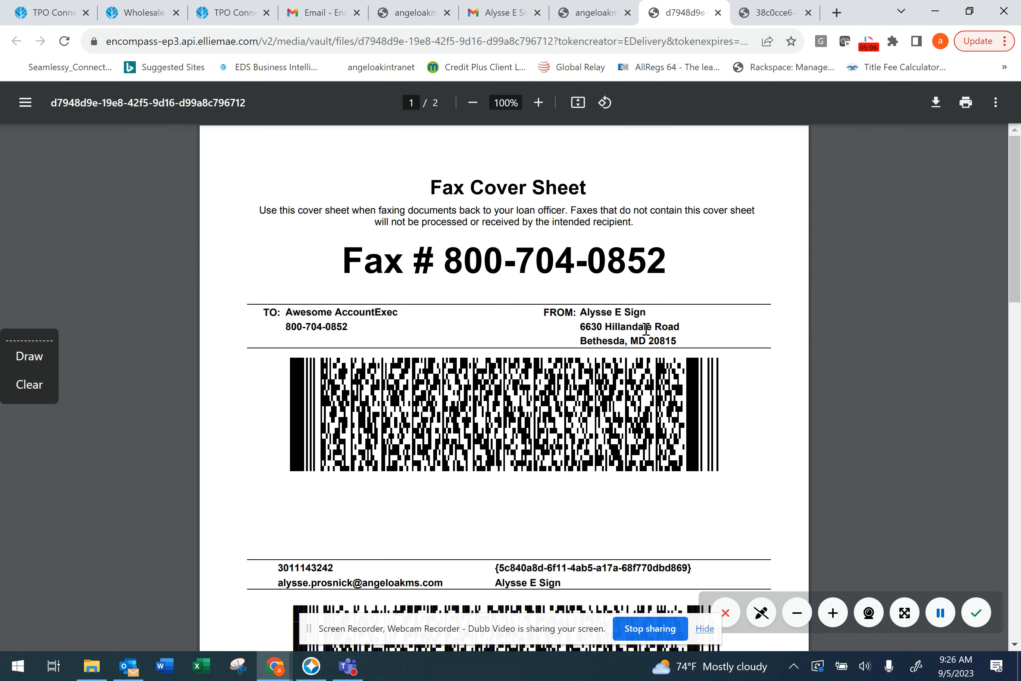
pyautogui.scroll(-3)
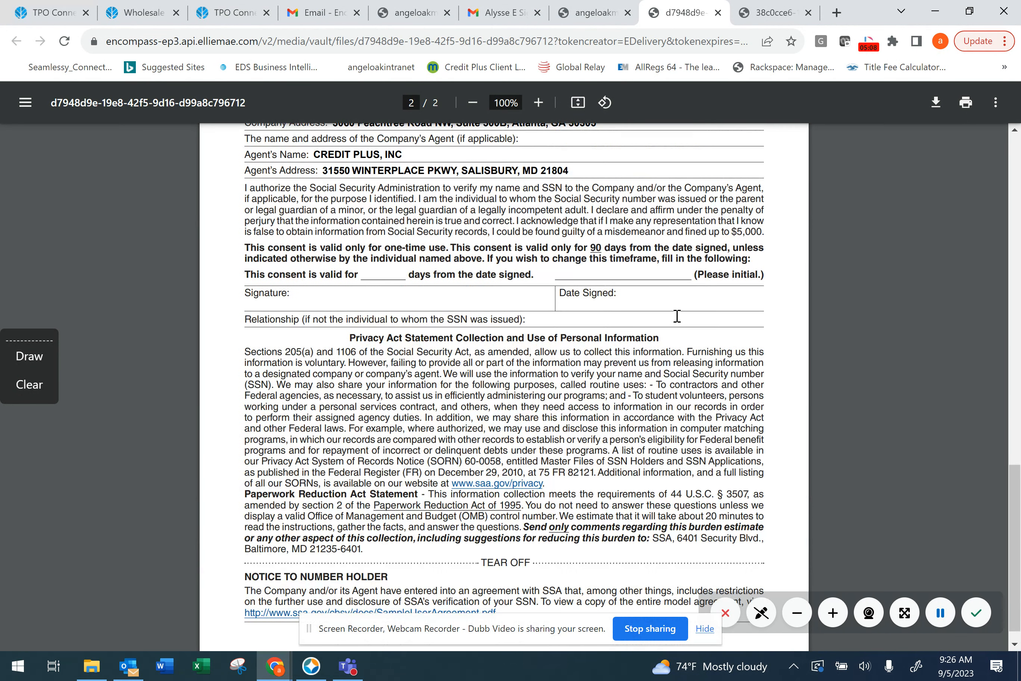
pyautogui.moveTo(622, 284)
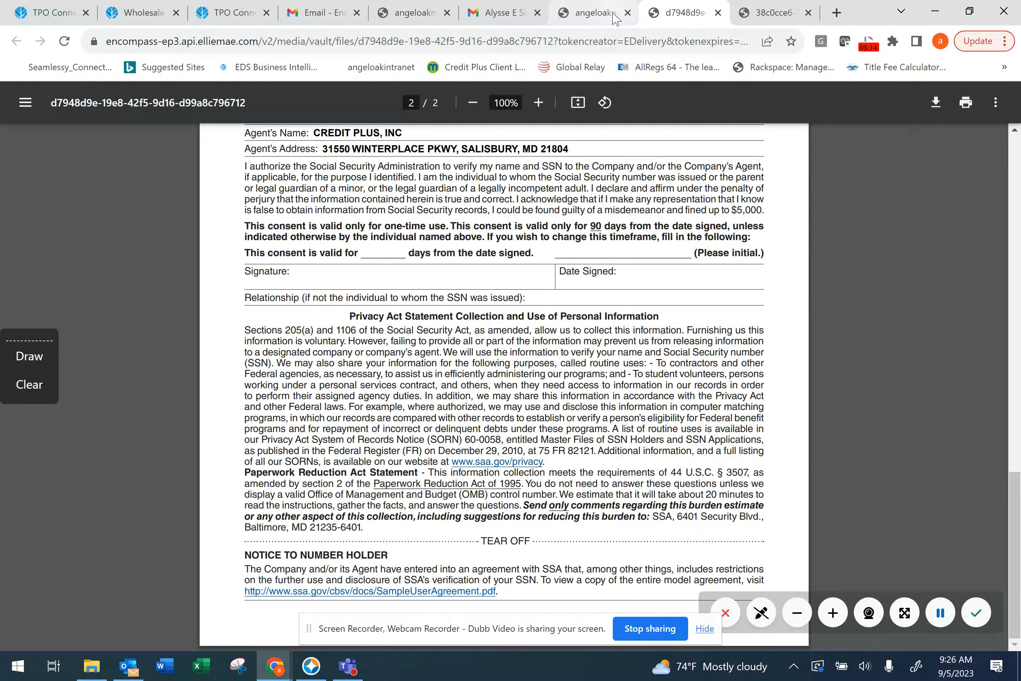
pyautogui.click(590, 13)
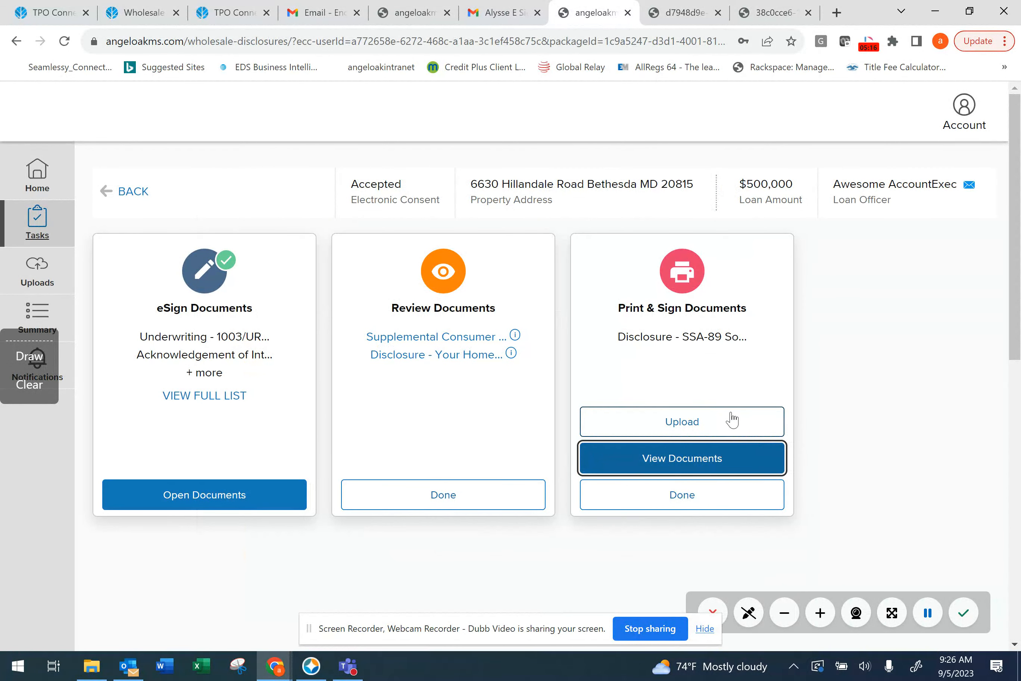
pyautogui.moveTo(749, 428)
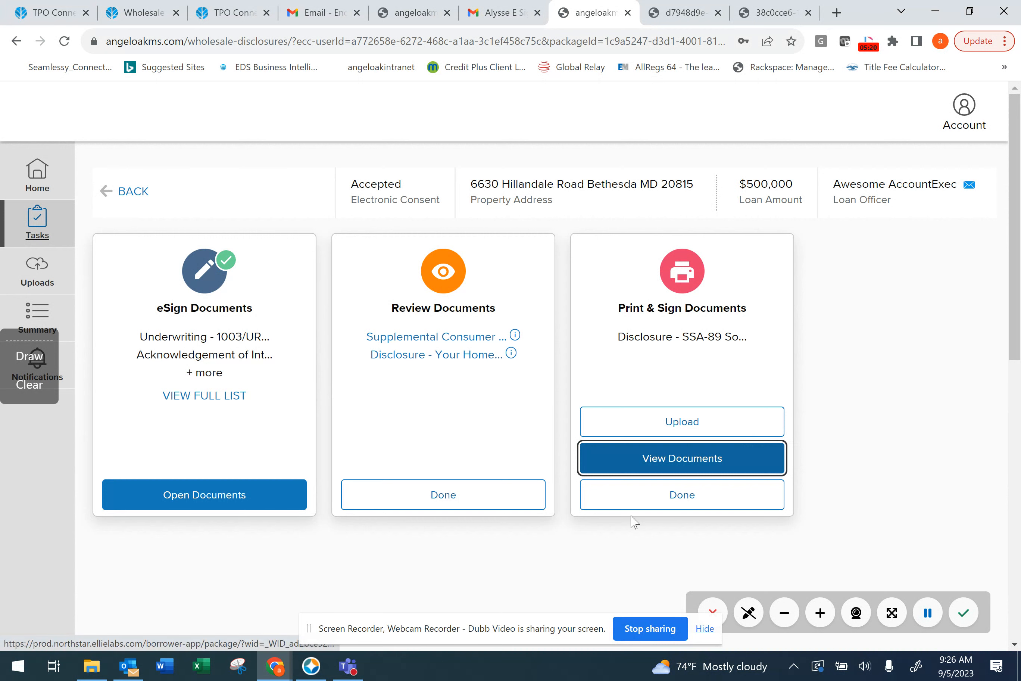
pyautogui.moveTo(470, 441)
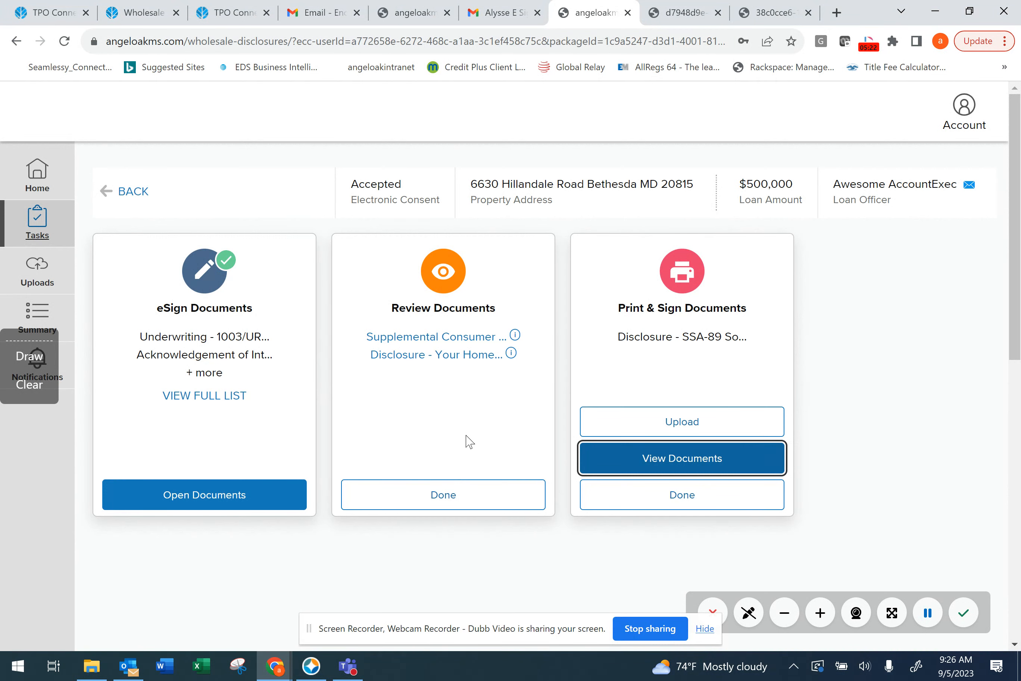